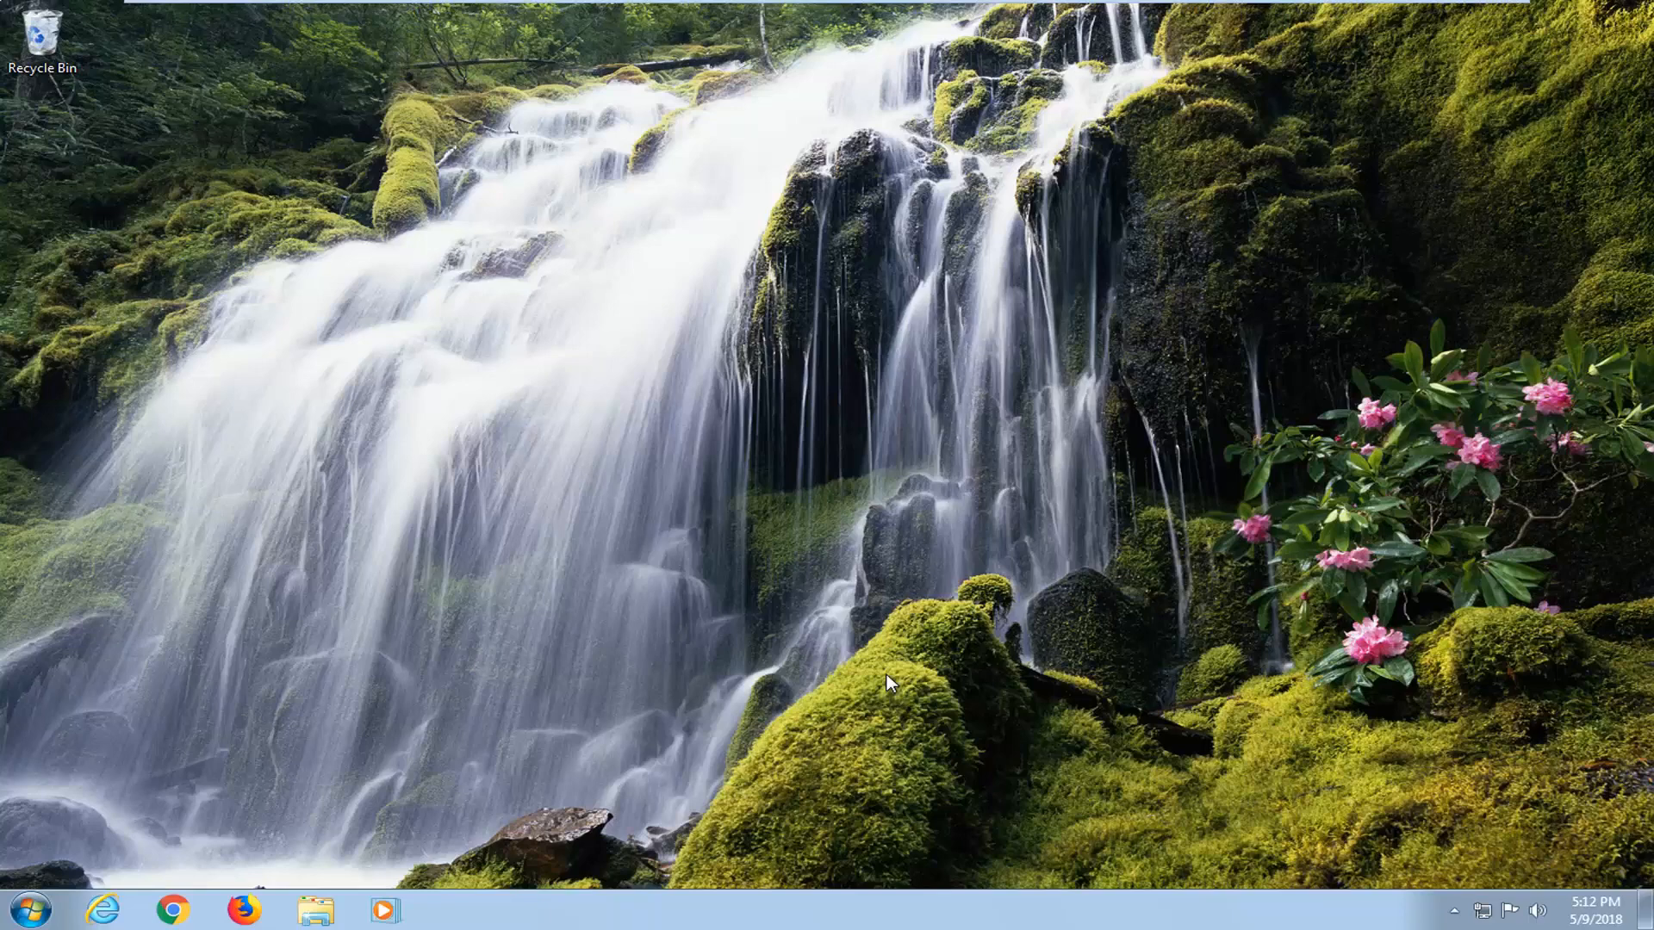
{"action": "mouse_move", "coordinate": [777, 591]}
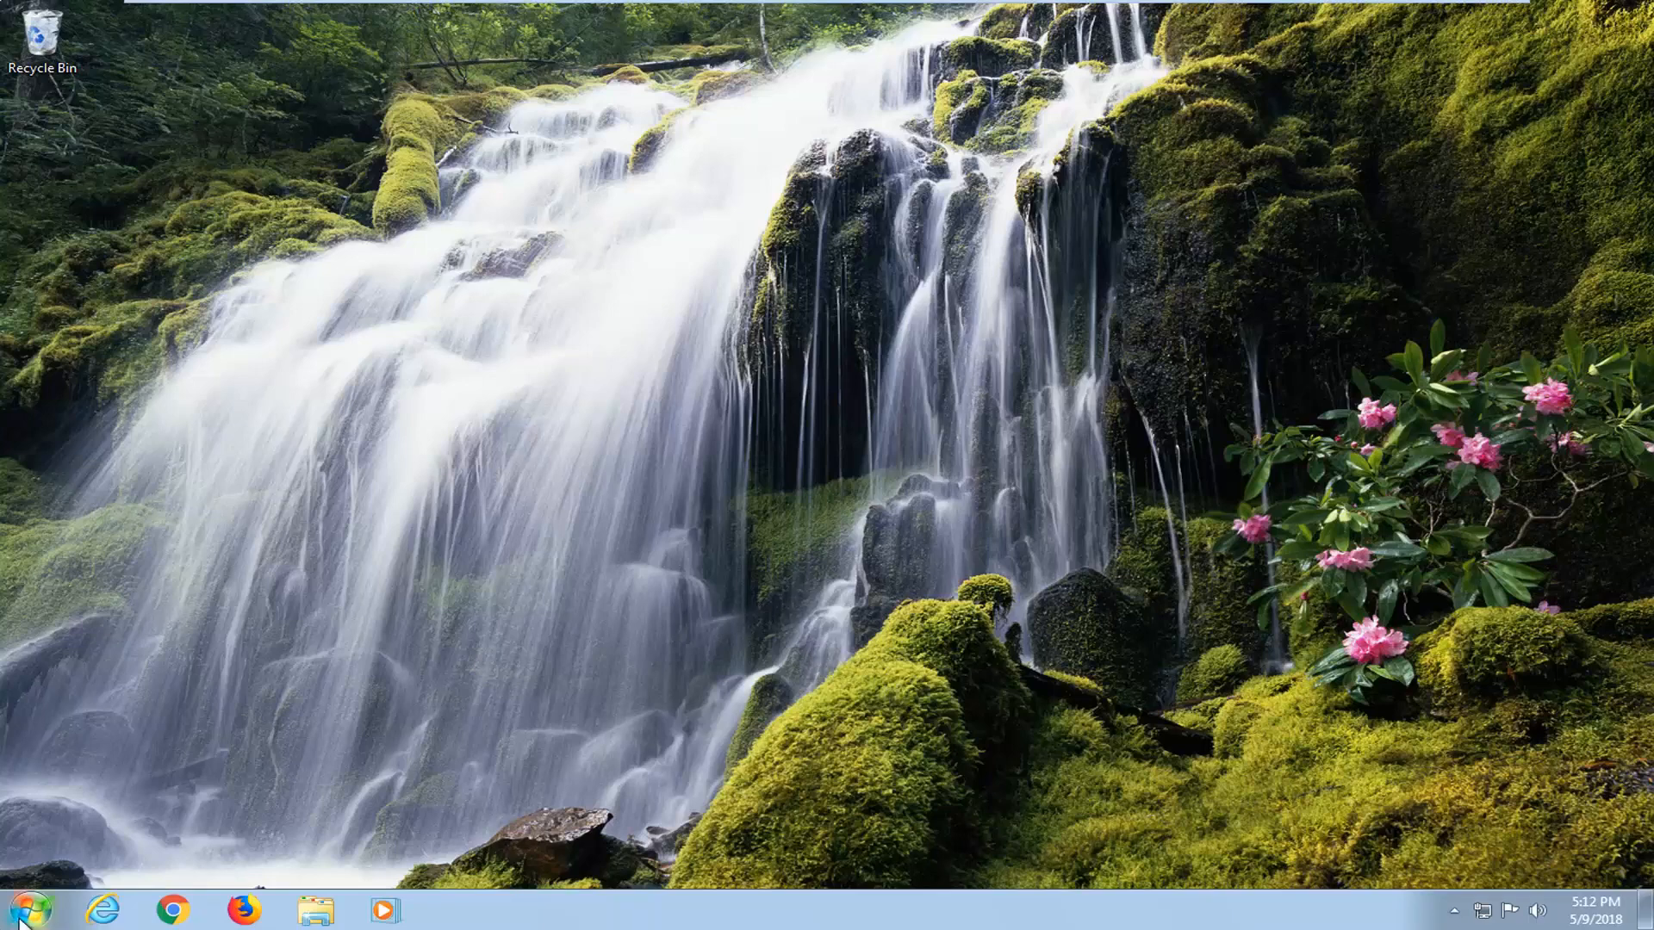
Search 'cmd' from Start and run it as administrator, approving the UAC prompt.
{"action": "left_click", "coordinate": [21, 910]}
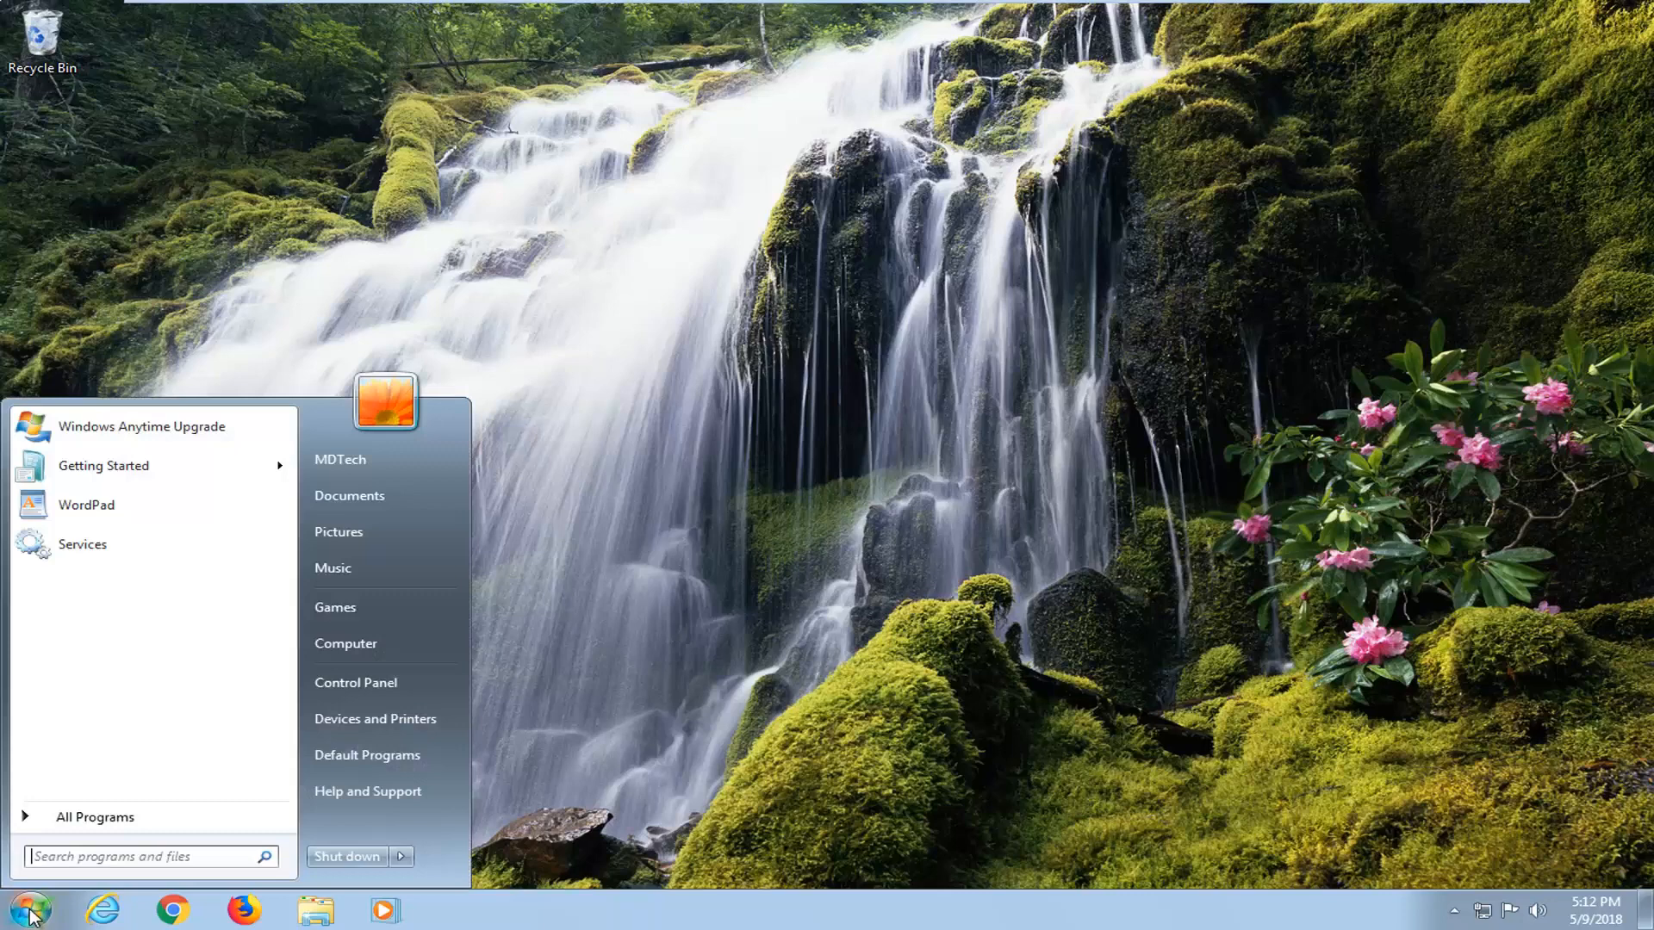
{"action": "type", "text": "cmd"}
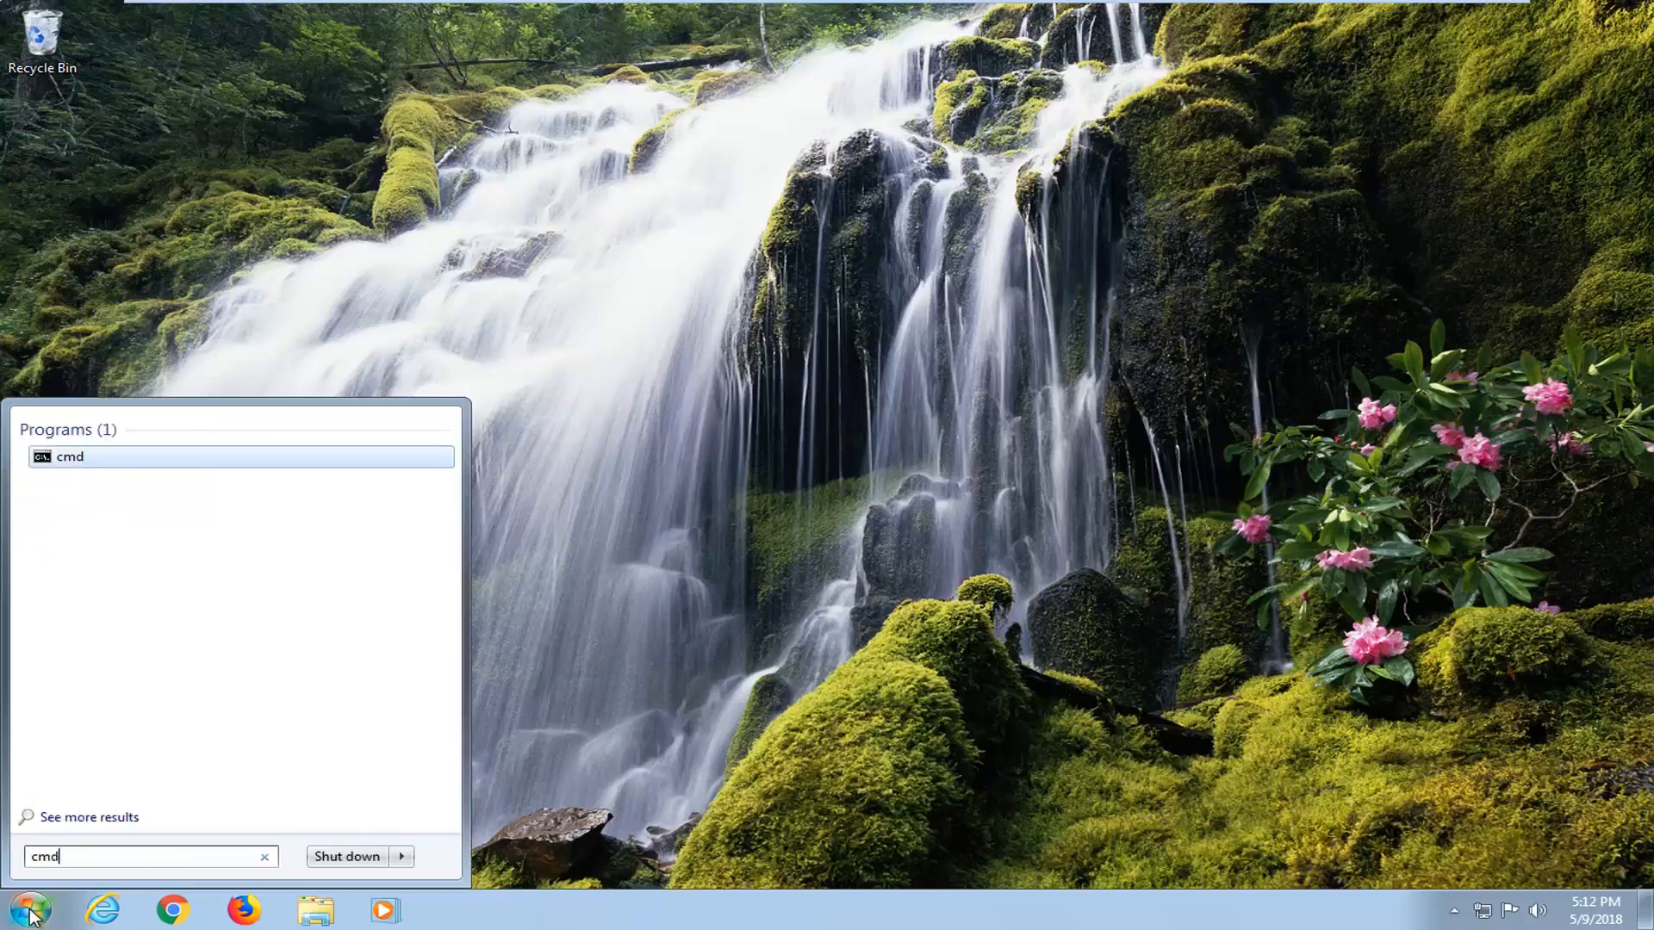
{"action": "mouse_move", "coordinate": [63, 480]}
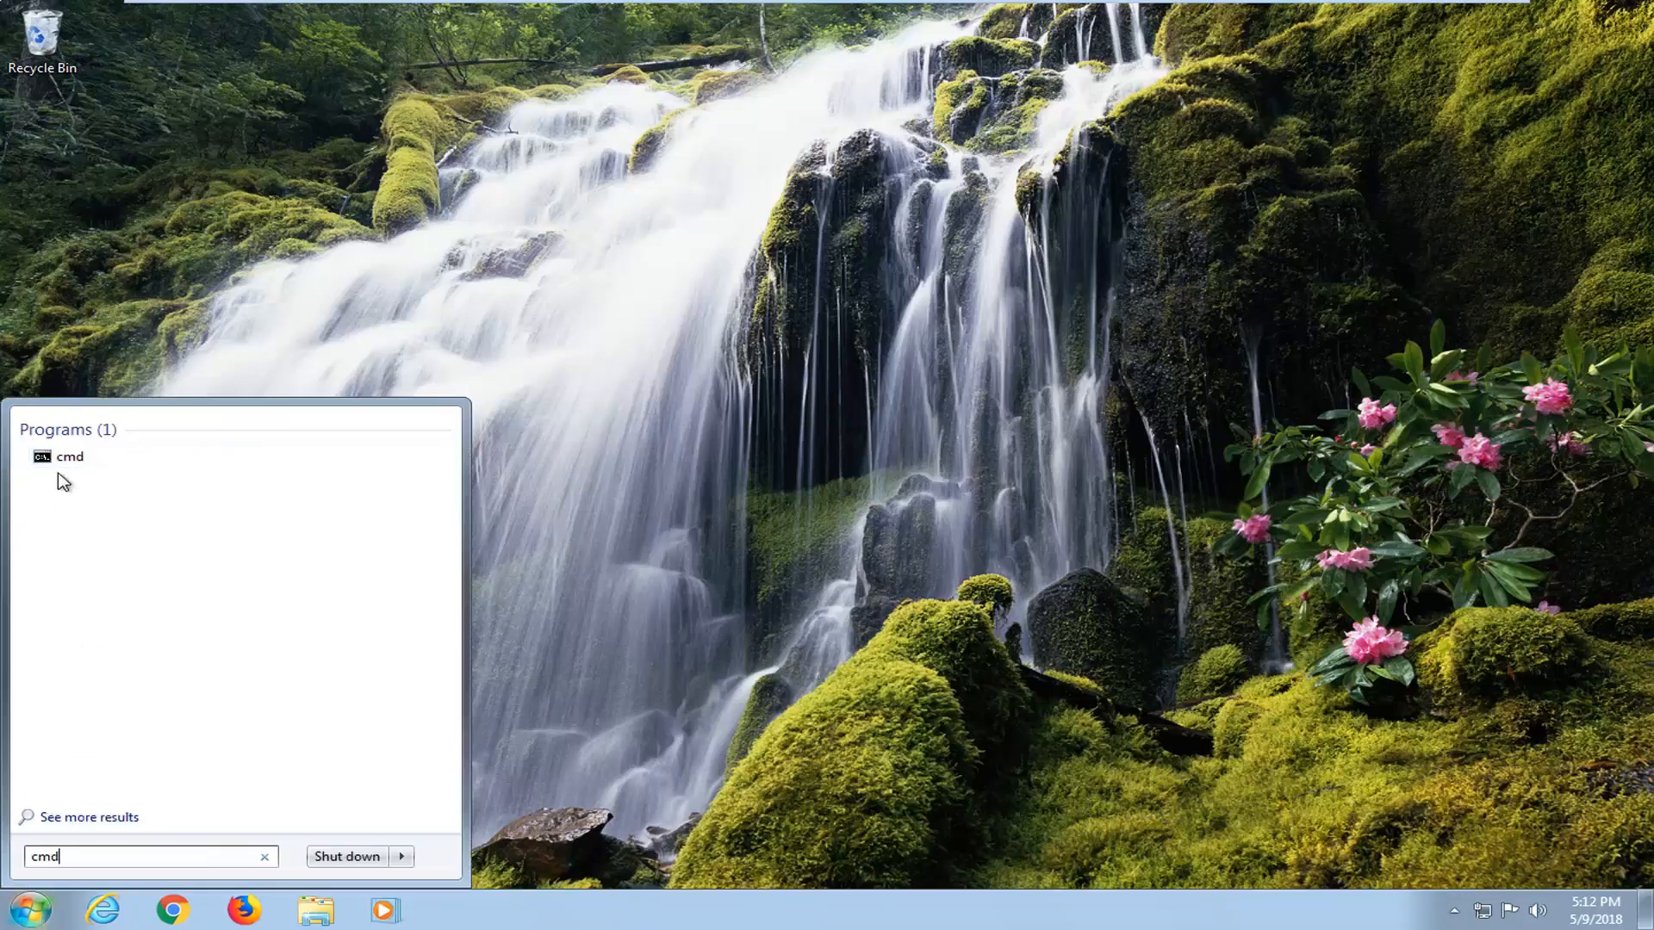
{"action": "right_click", "coordinate": [68, 456]}
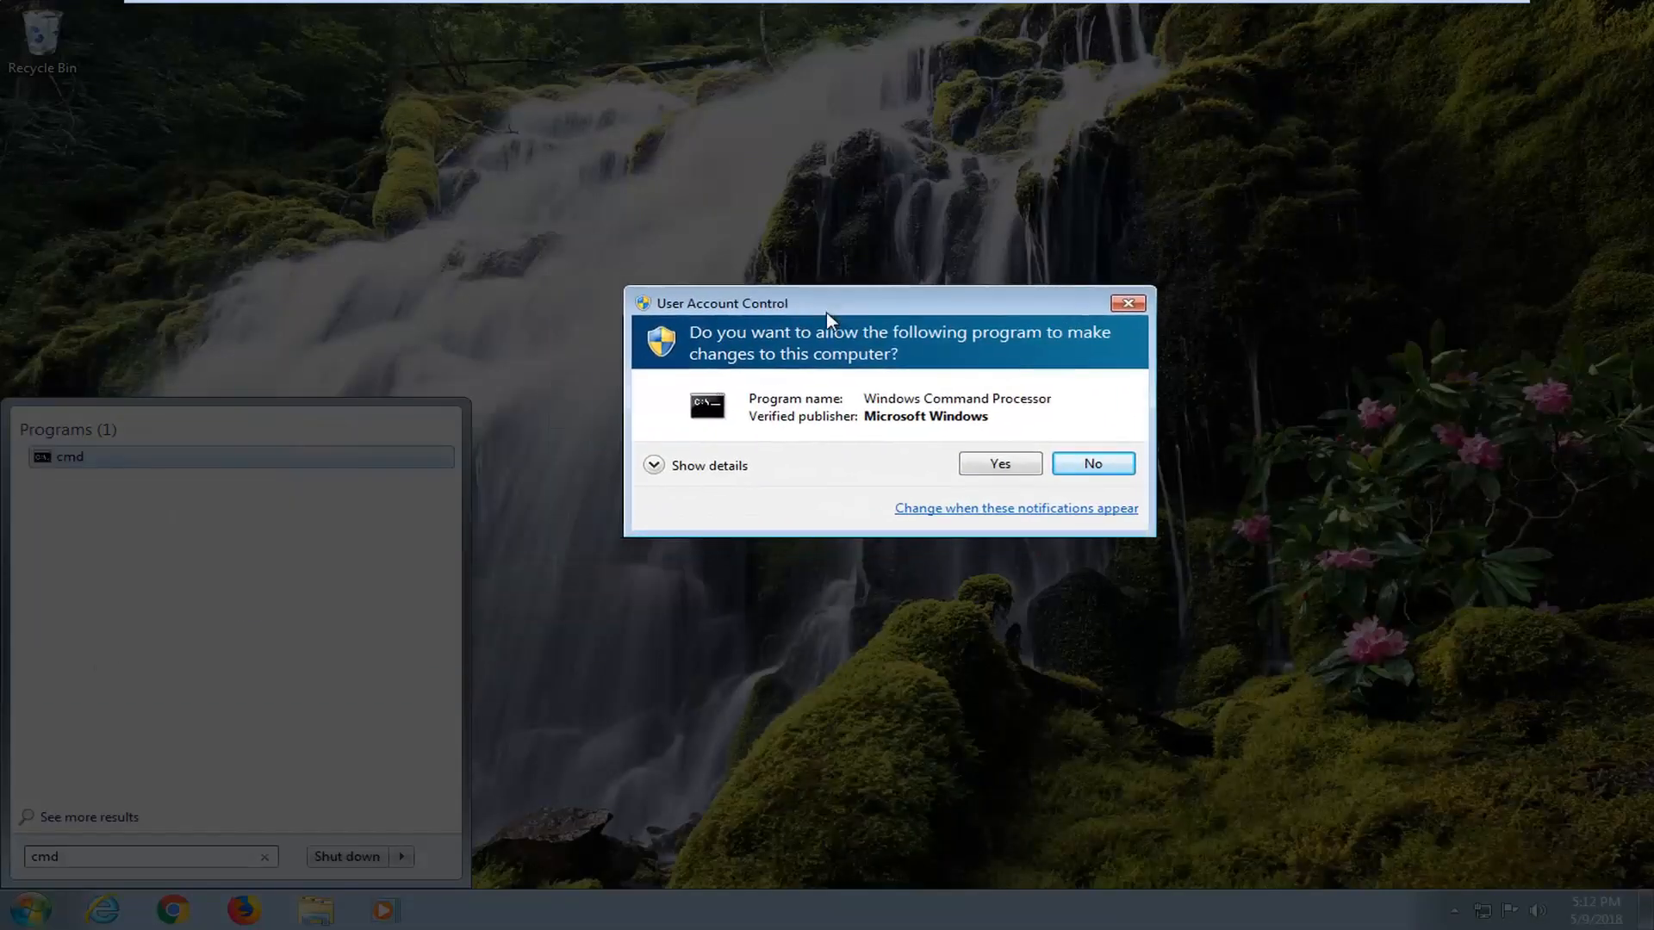
{"action": "left_click", "coordinate": [997, 463]}
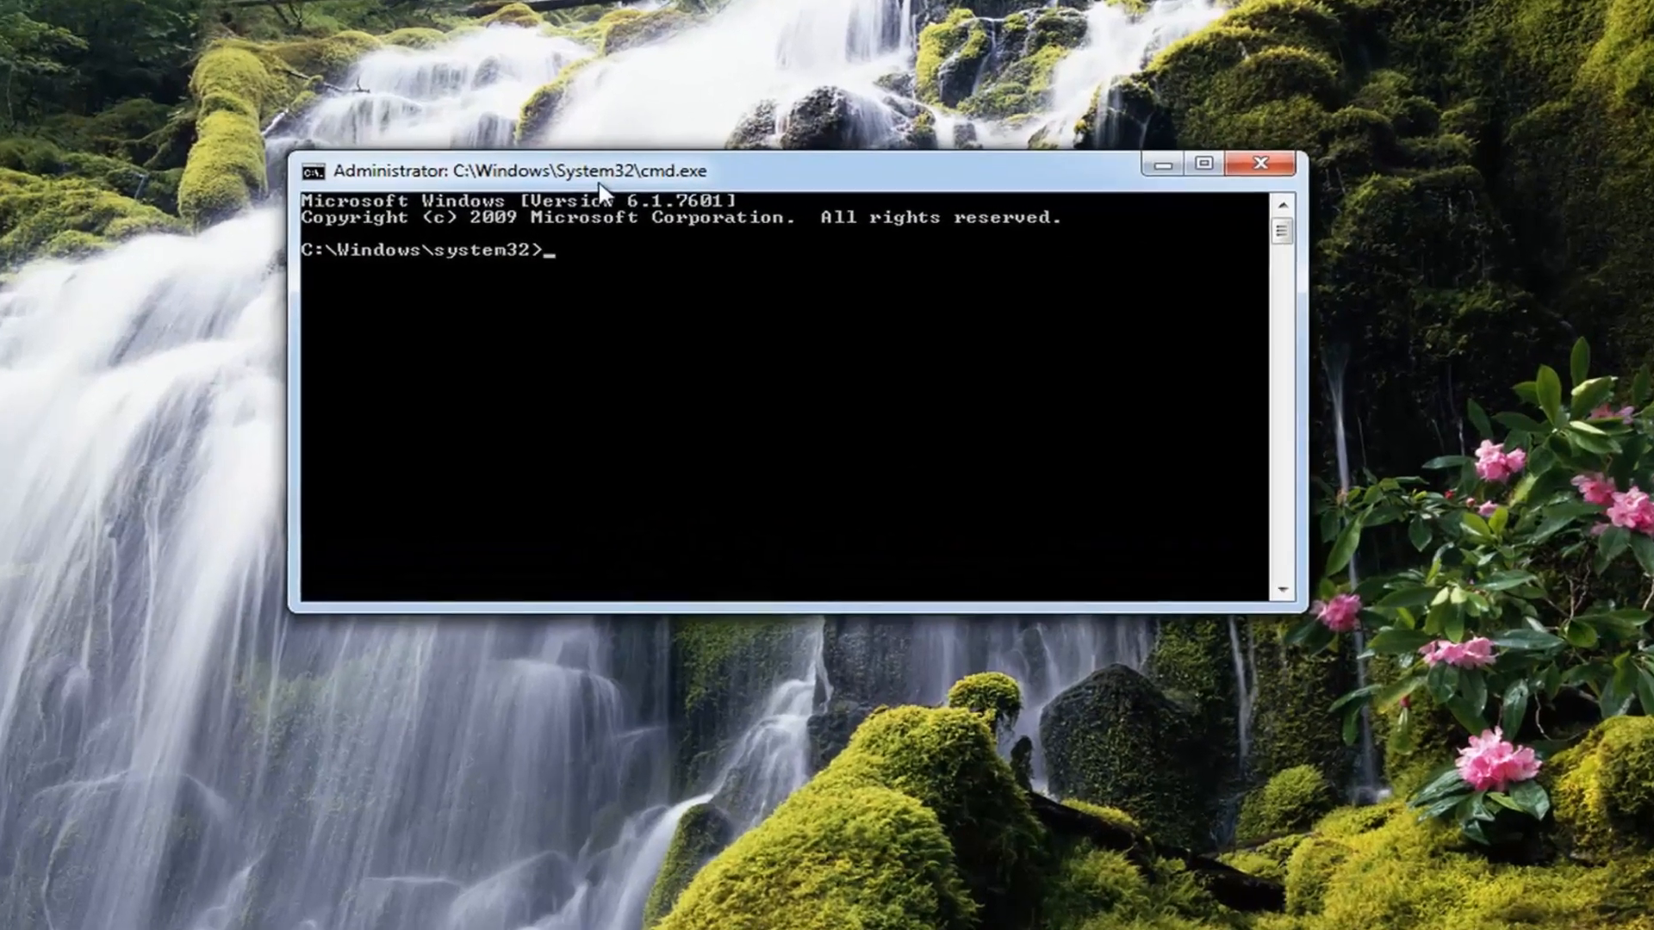
Run 'netsh int ip reset' to reset the TCP/IP stack.
{"action": "type", "text": "netsh"}
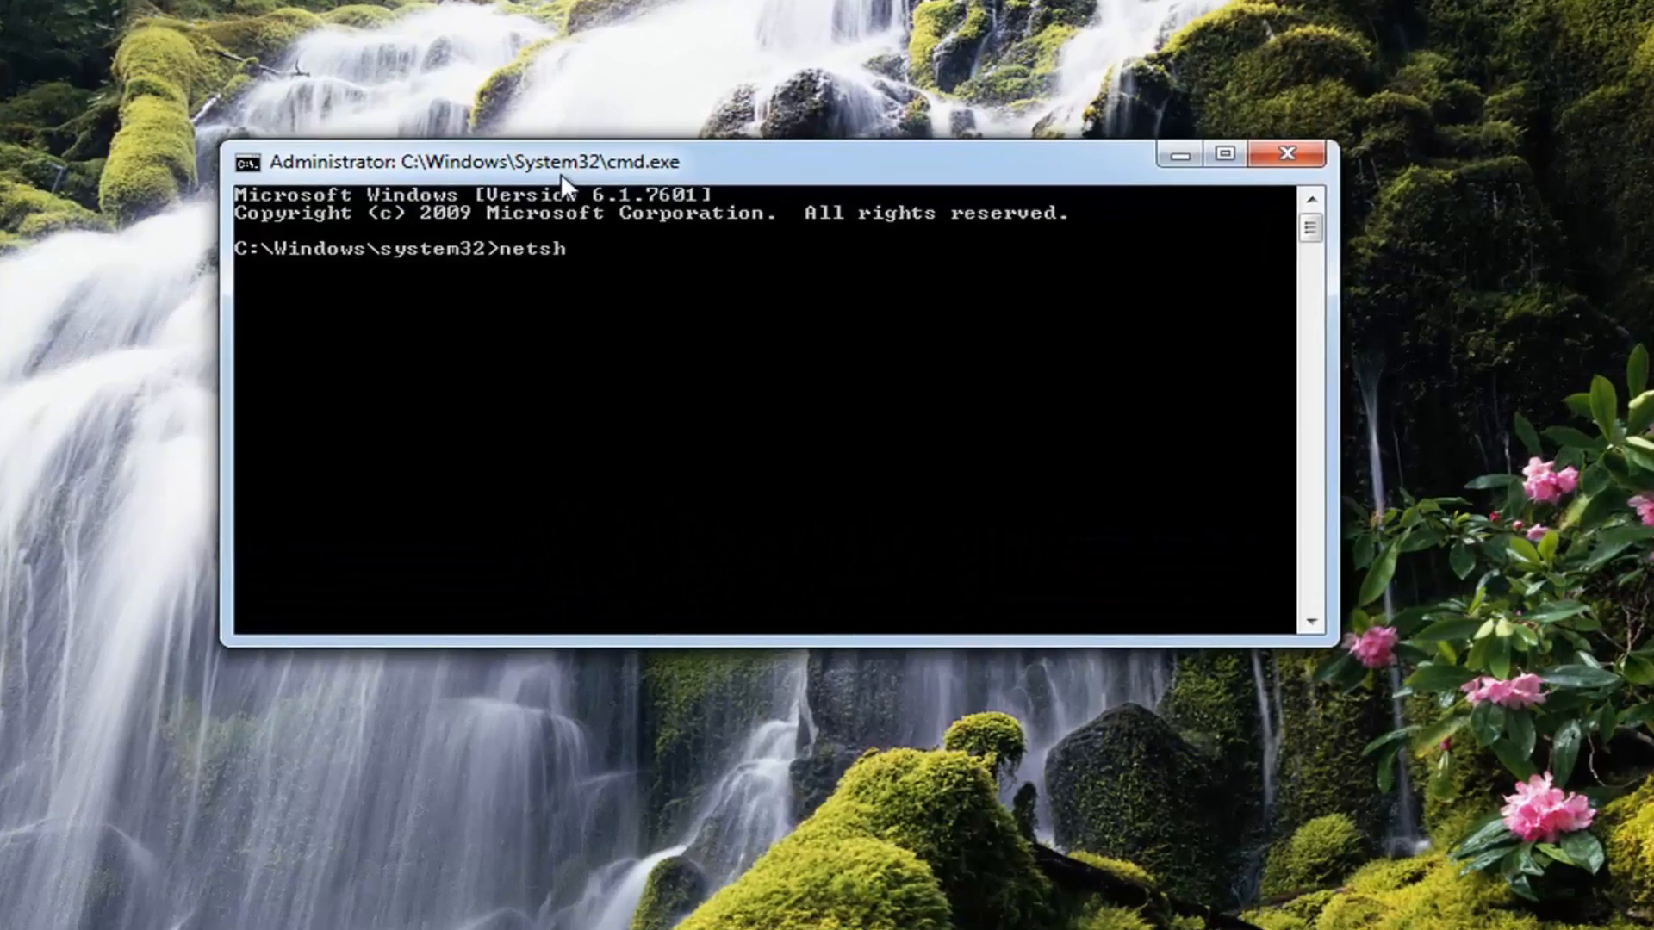
{"action": "type", "text": "i"}
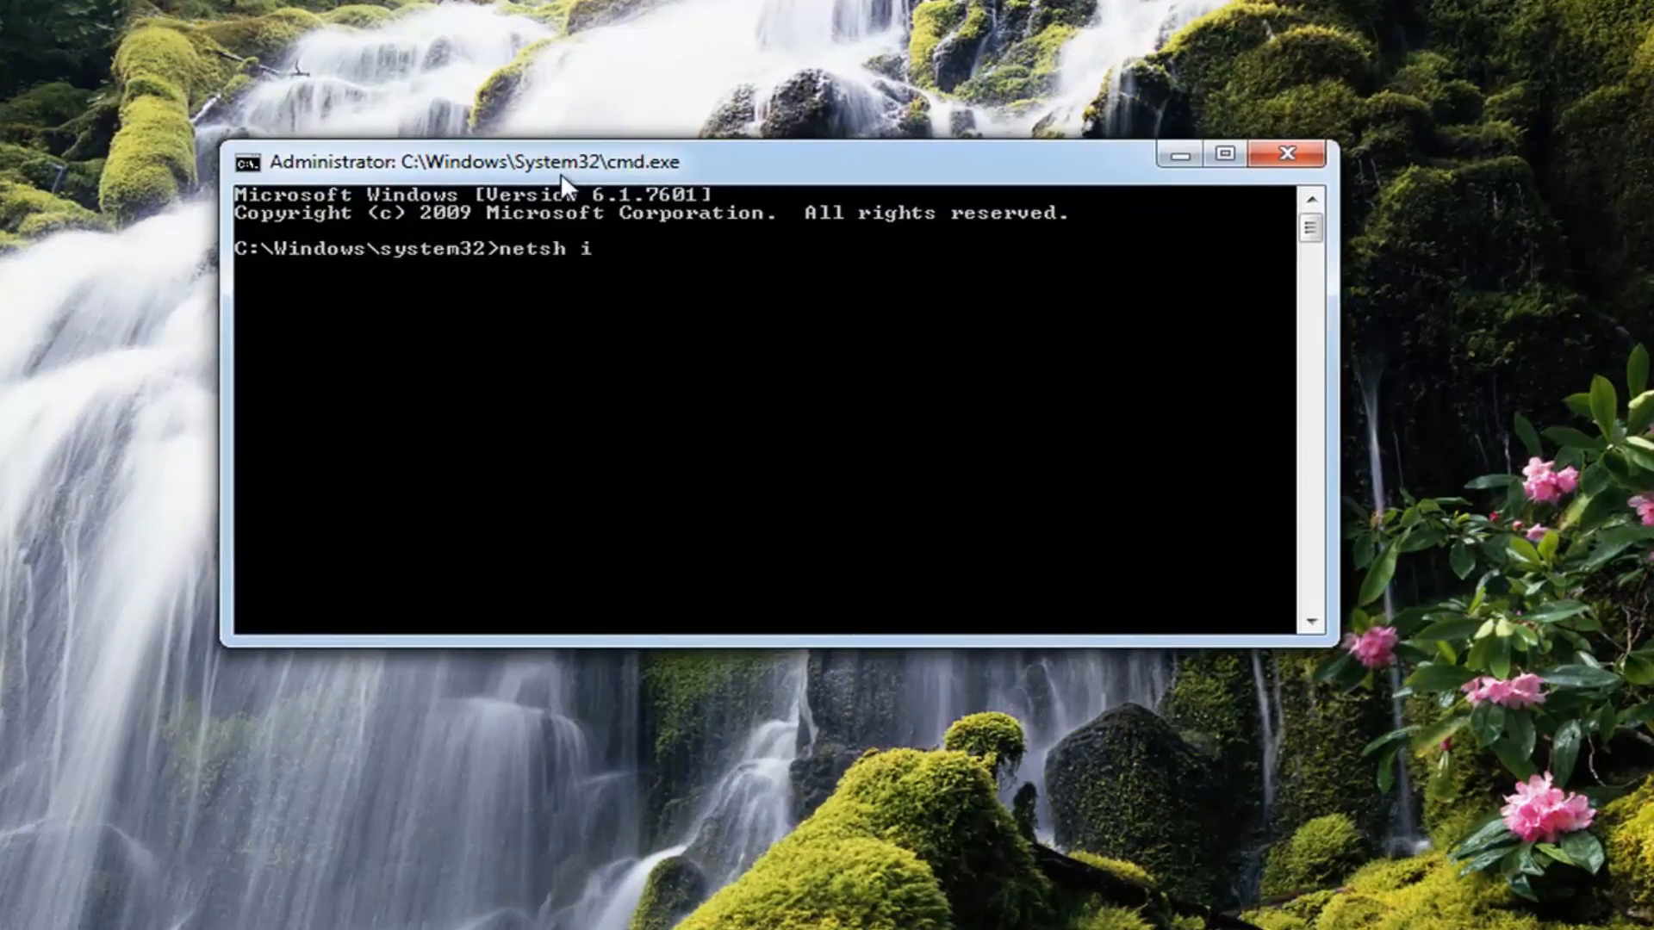
{"action": "type", "text": "nt ip"}
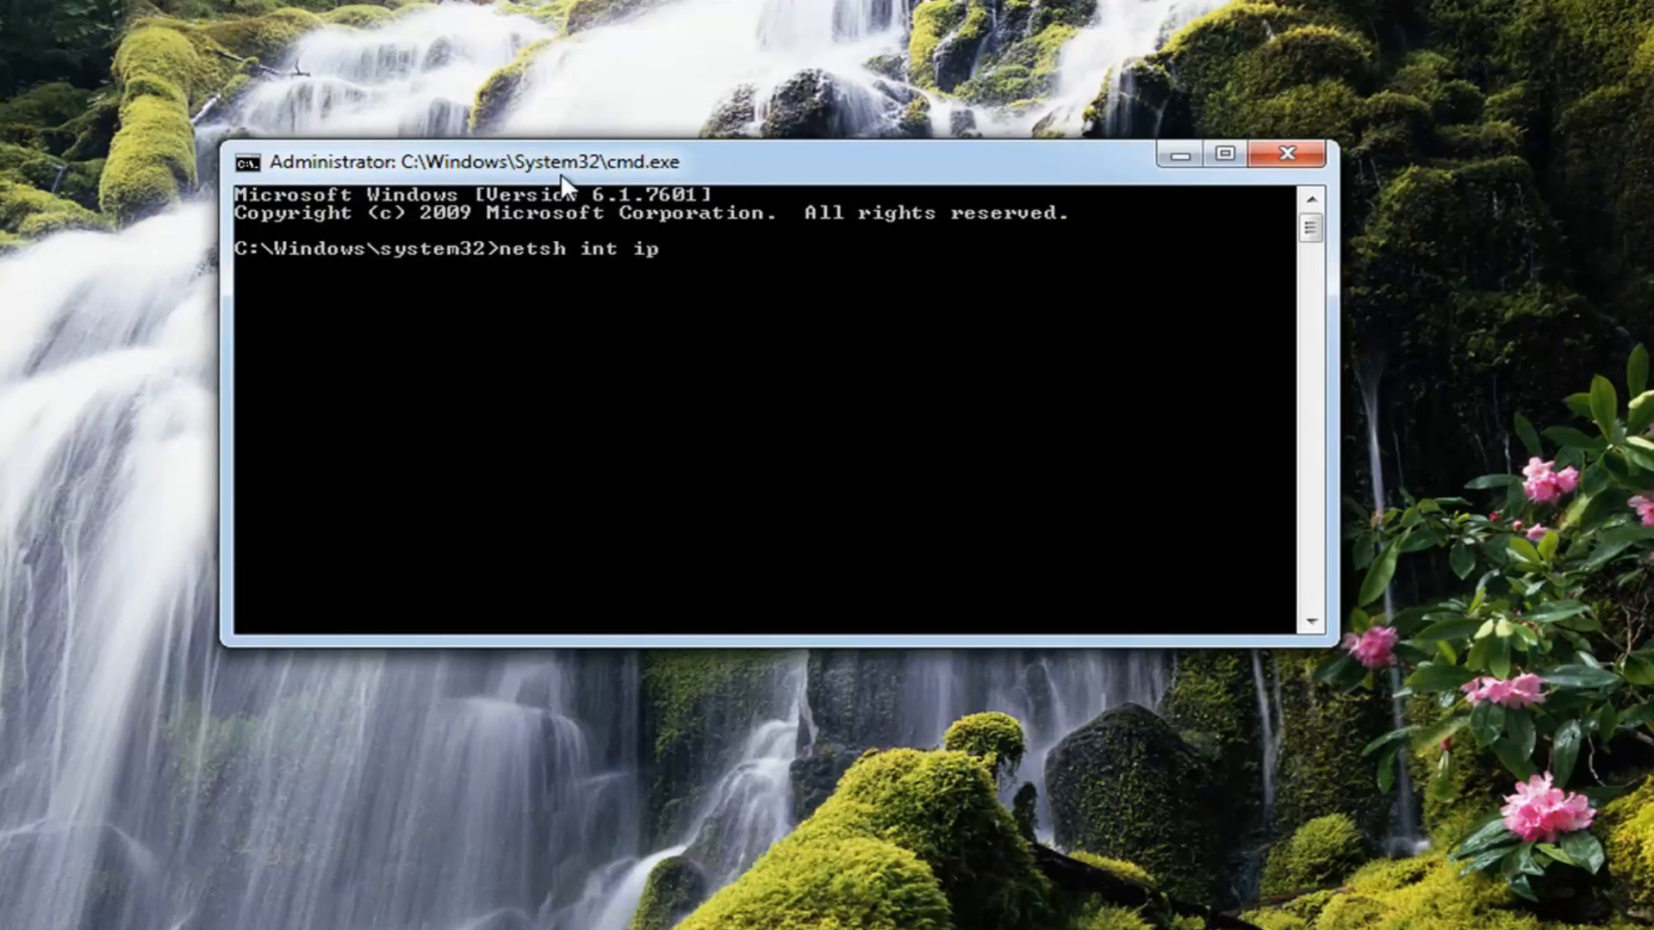
{"action": "type", "text": "reset"}
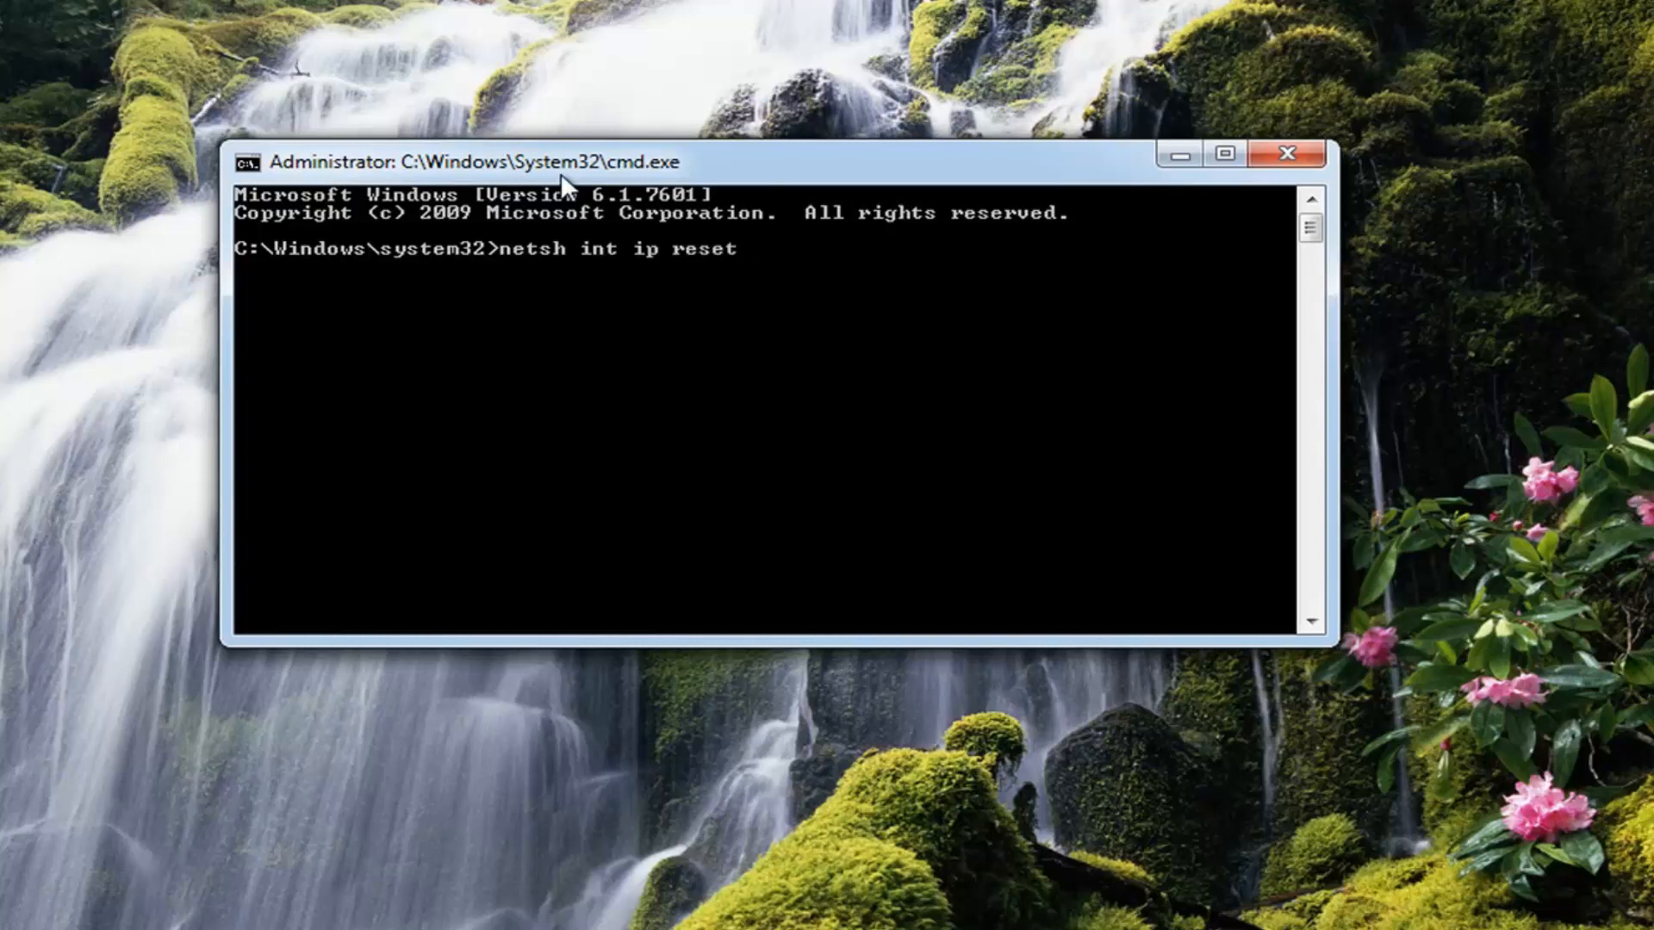
{"action": "key", "text": "Return"}
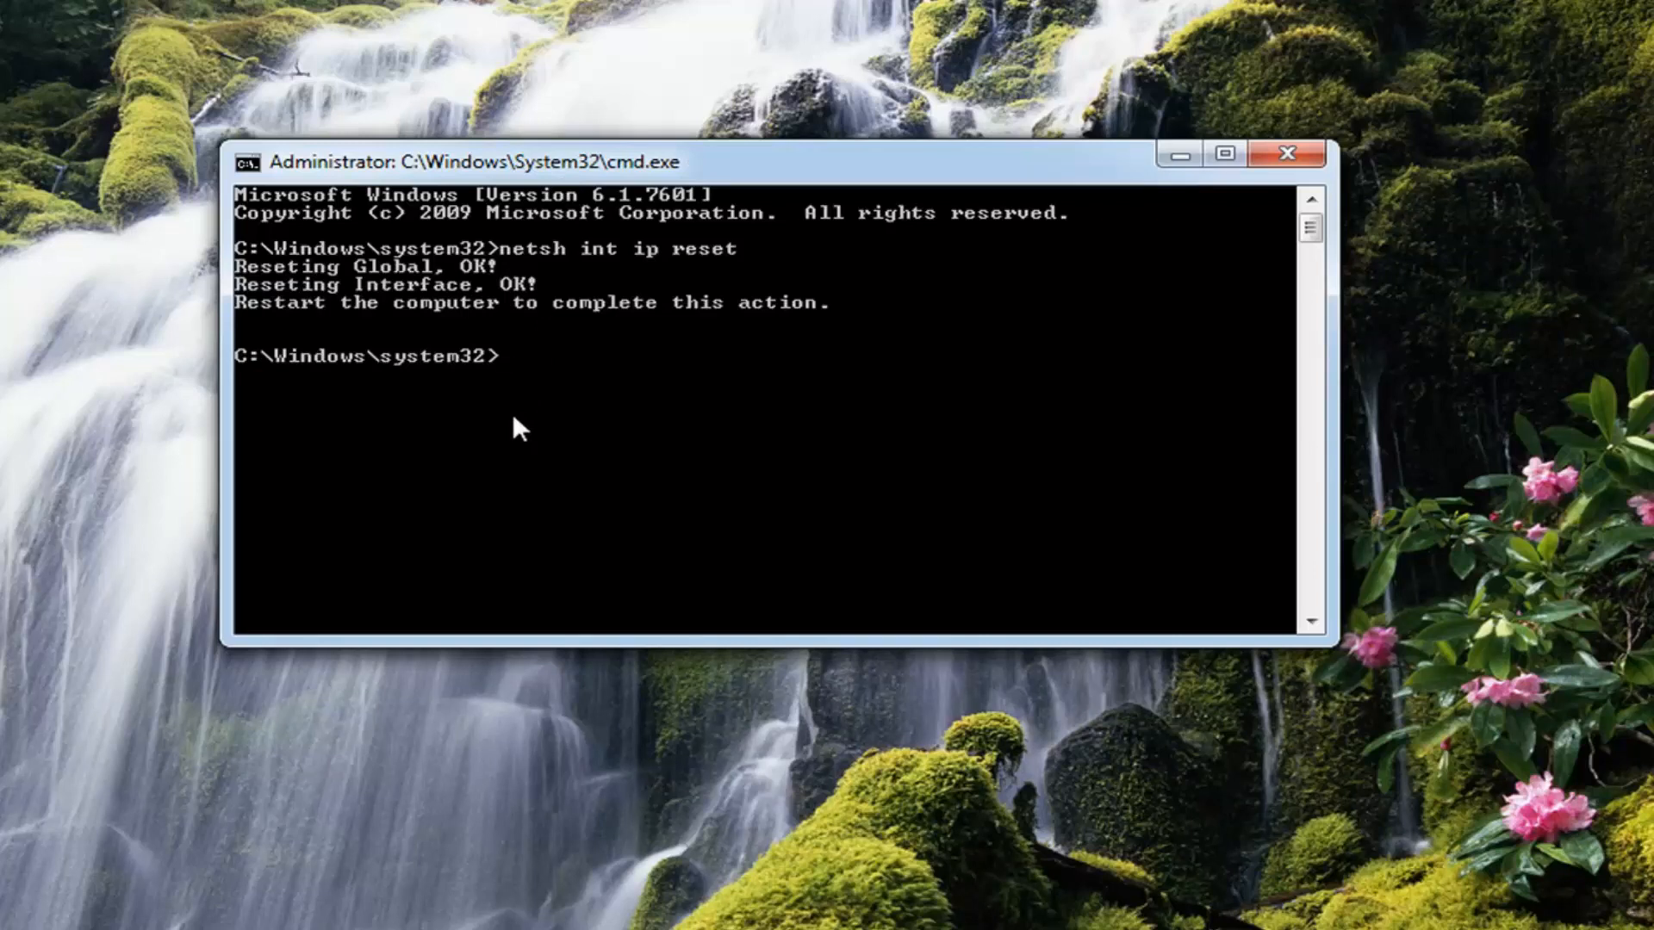
Run 'netsh winsock reset' to reset the Winsock catalog.
{"action": "type", "text": "netsh"}
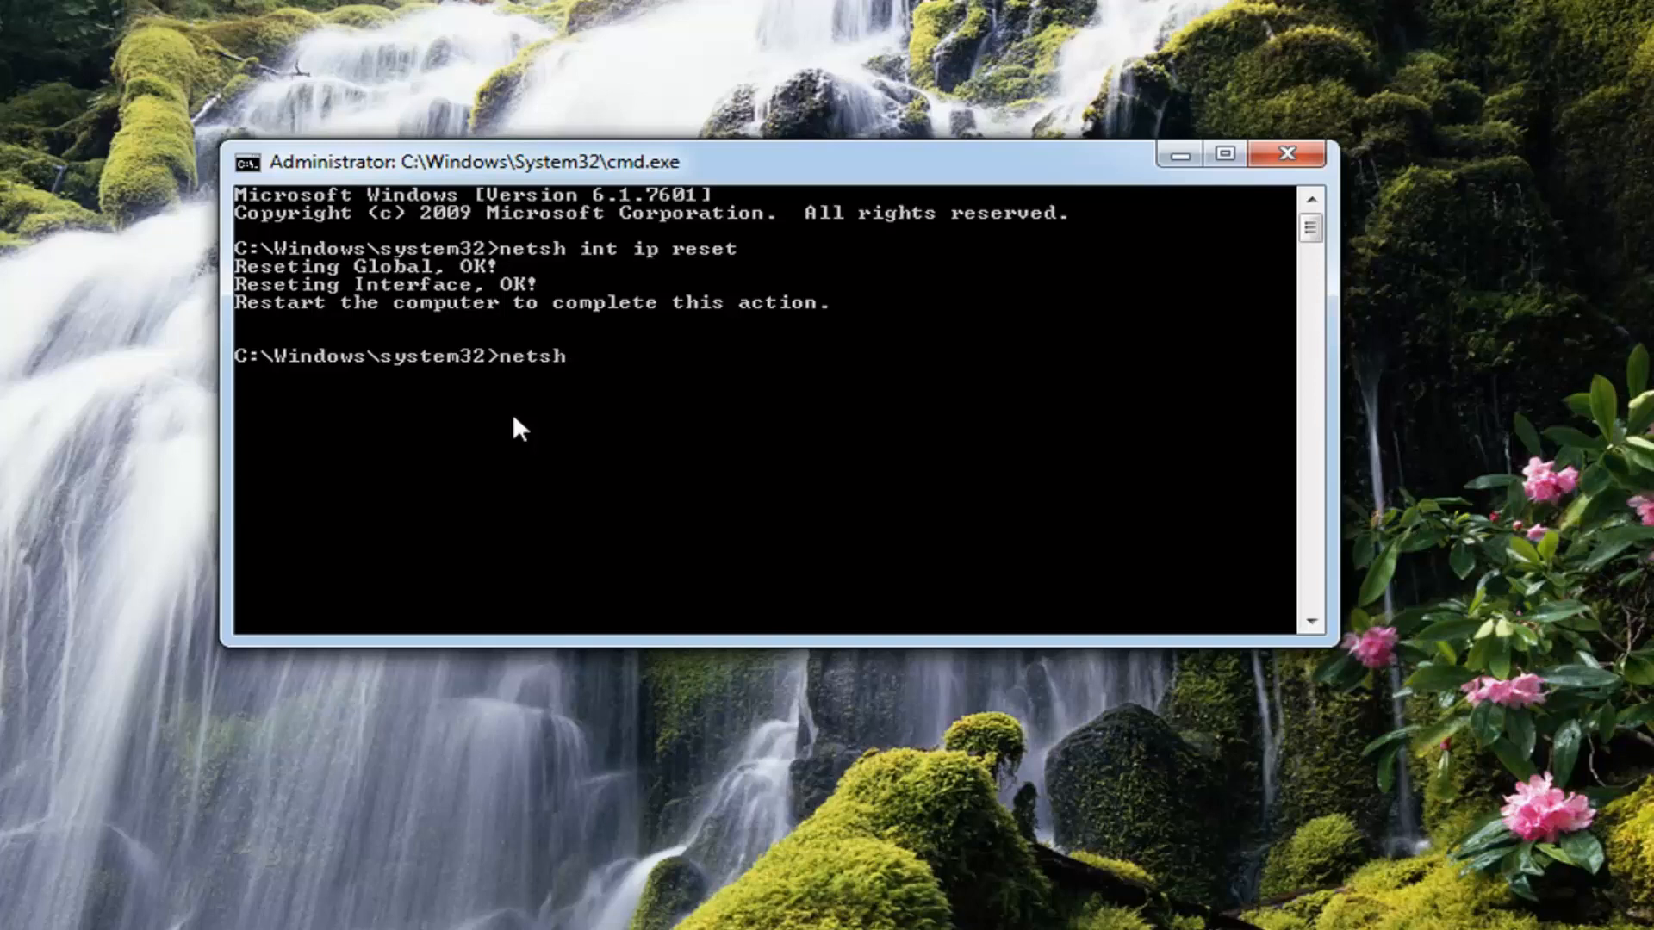
{"action": "type", "text": "wi"}
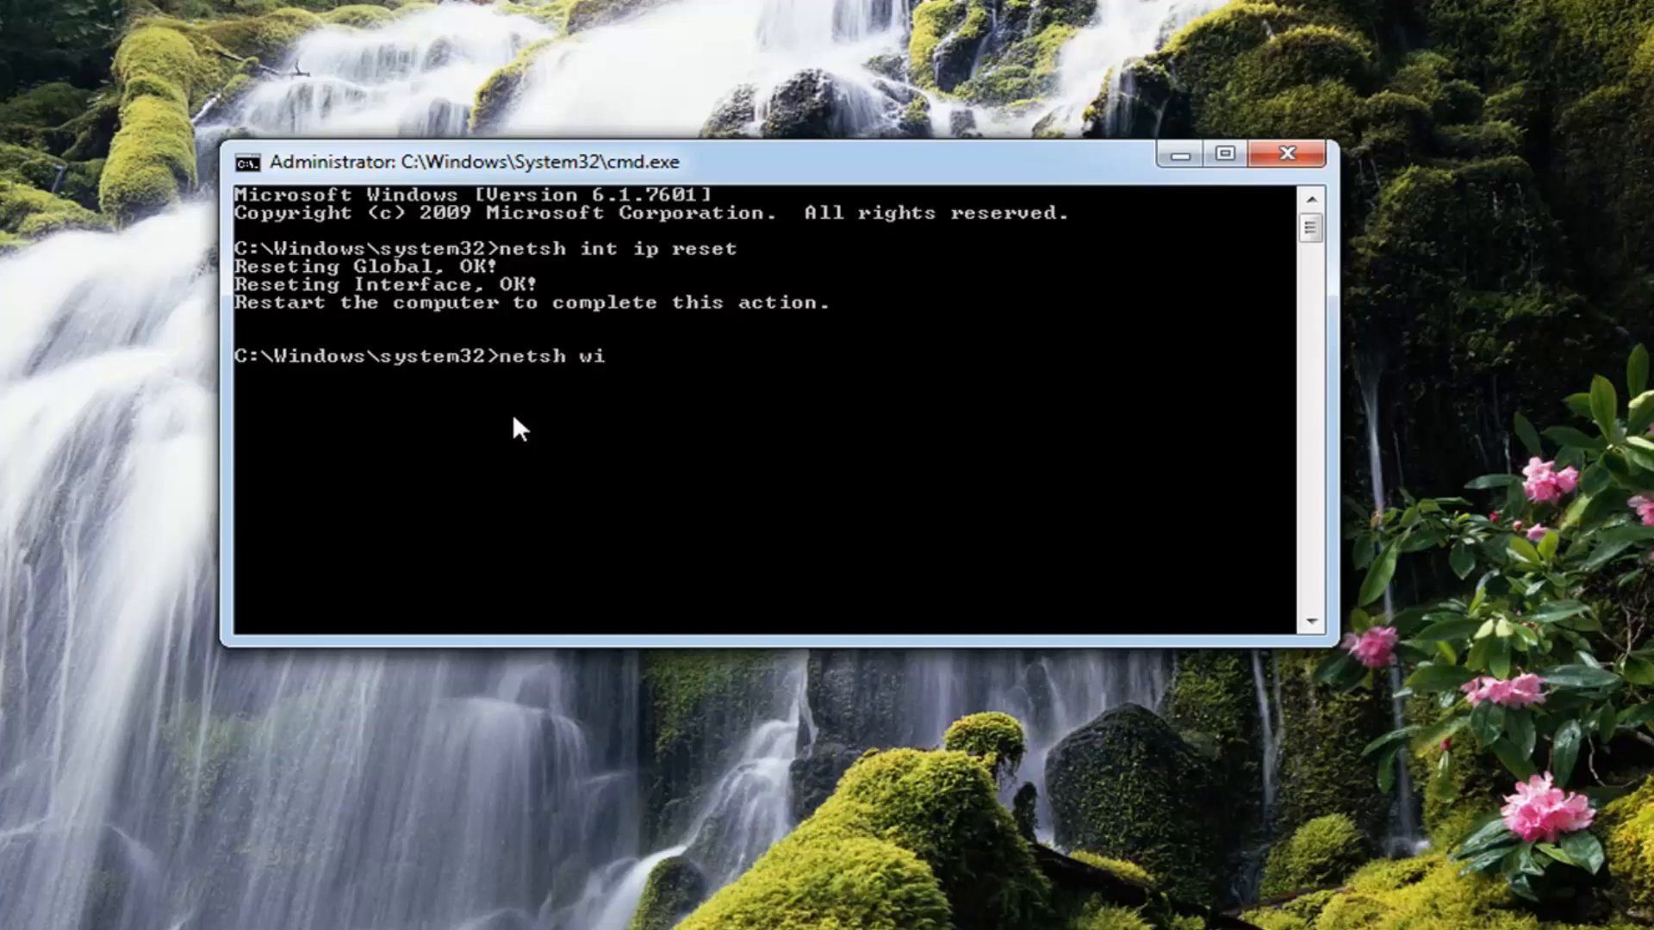
{"action": "type", "text": "nsock res"}
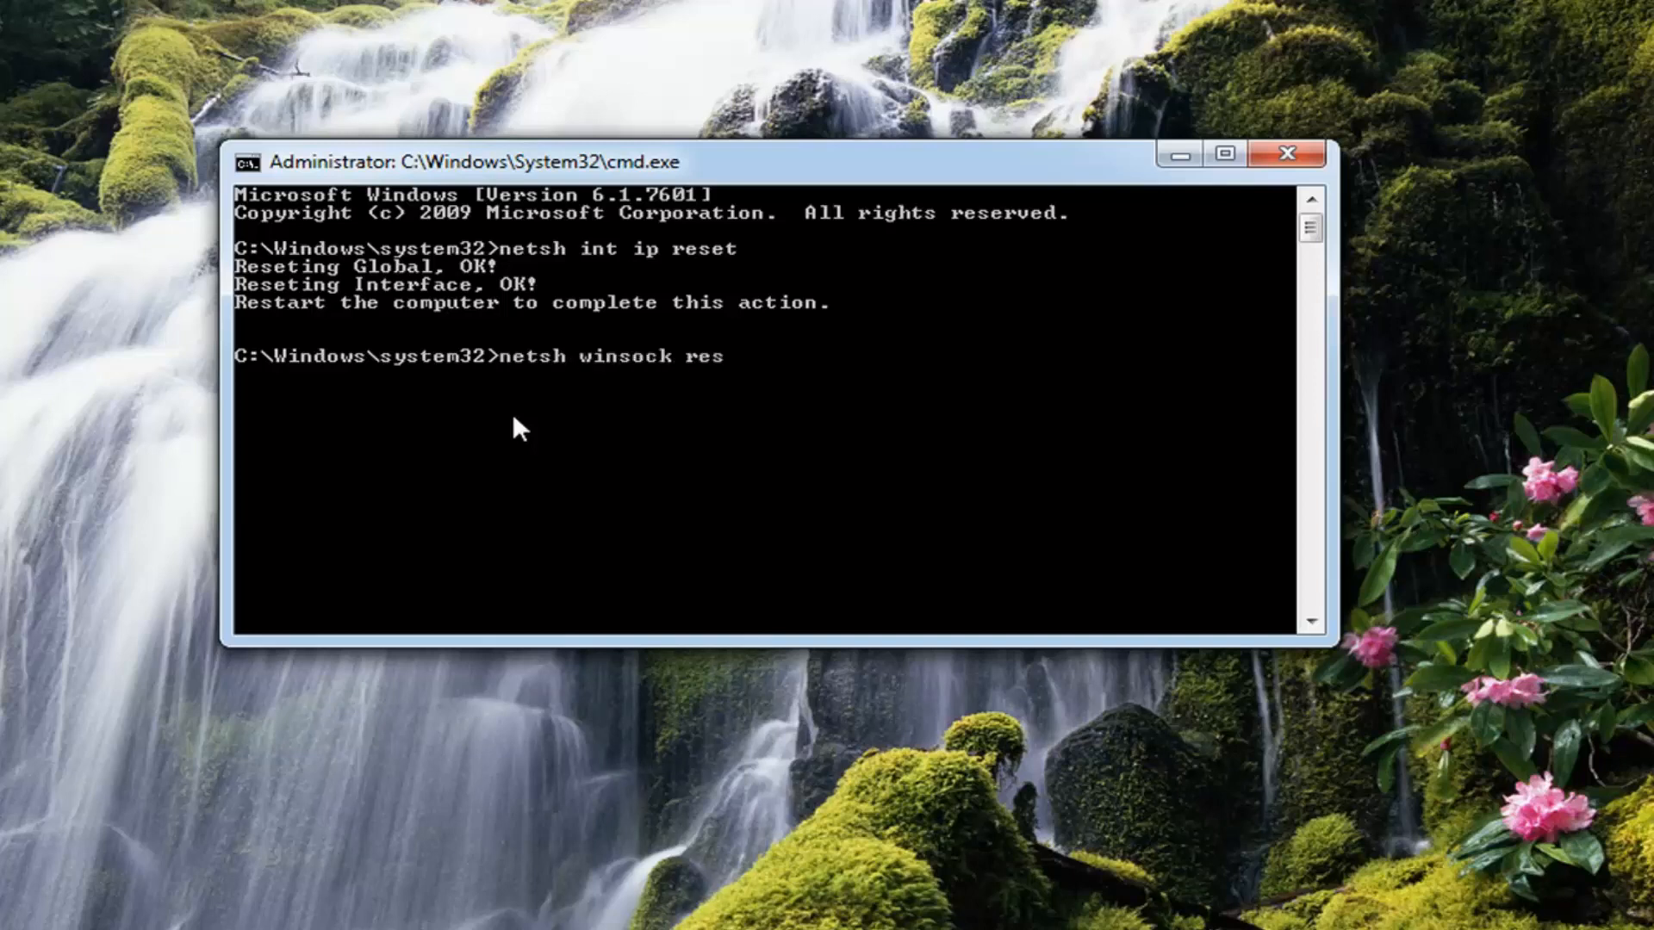
{"action": "key", "text": "Return"}
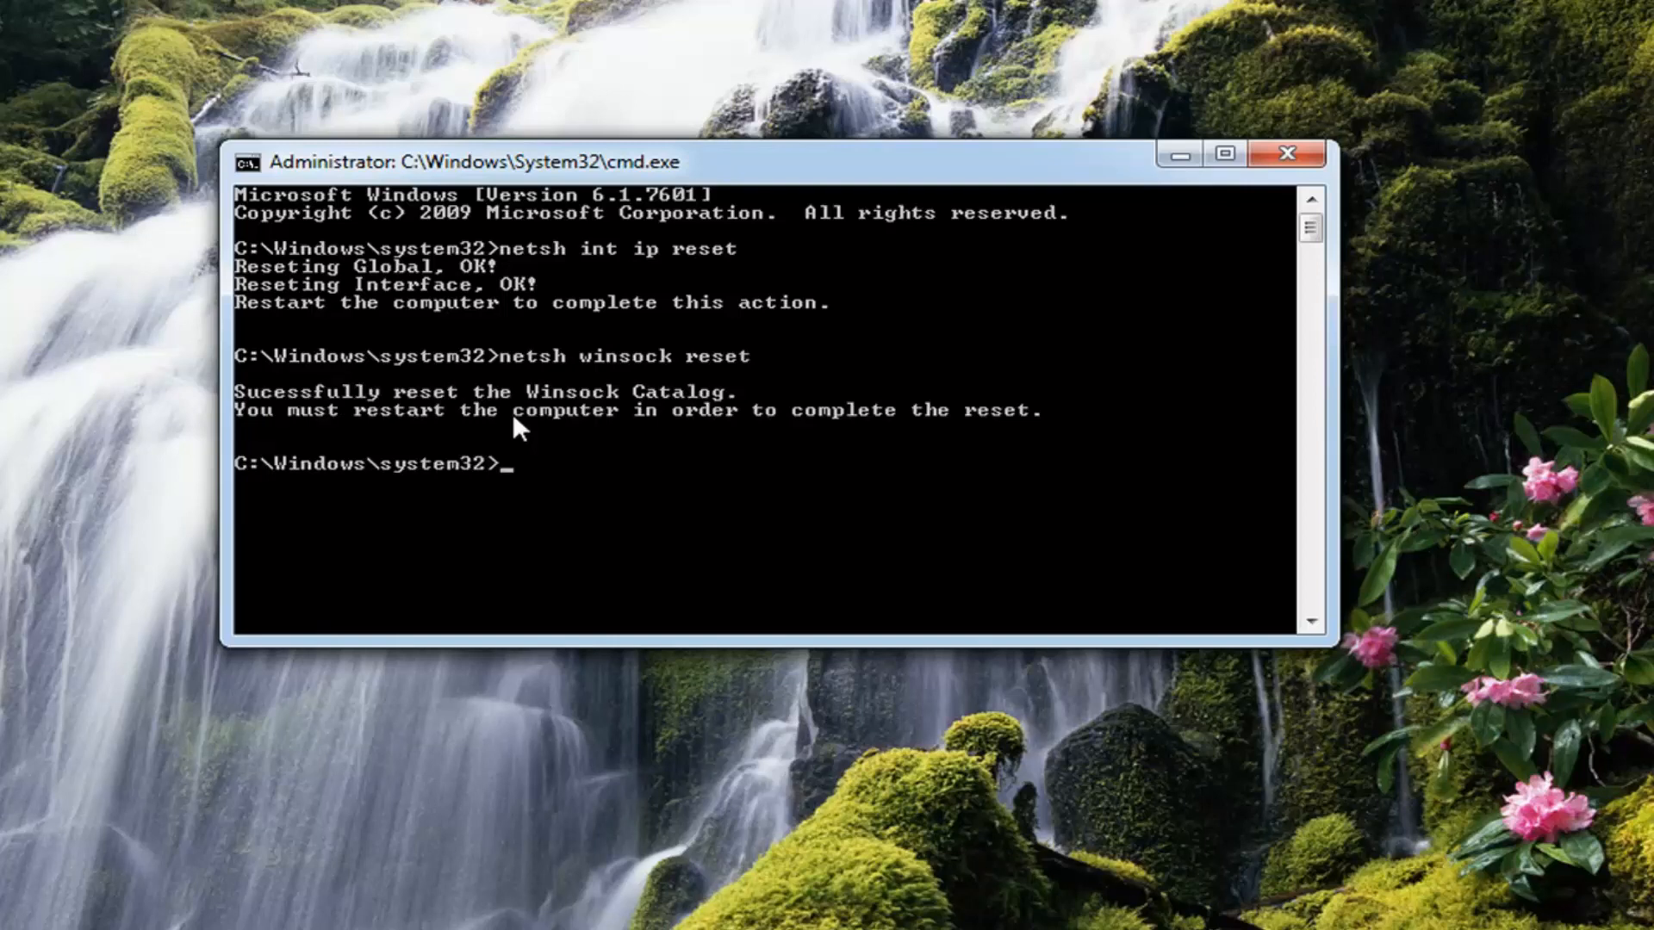
{"action": "mouse_move", "coordinate": [348, 432]}
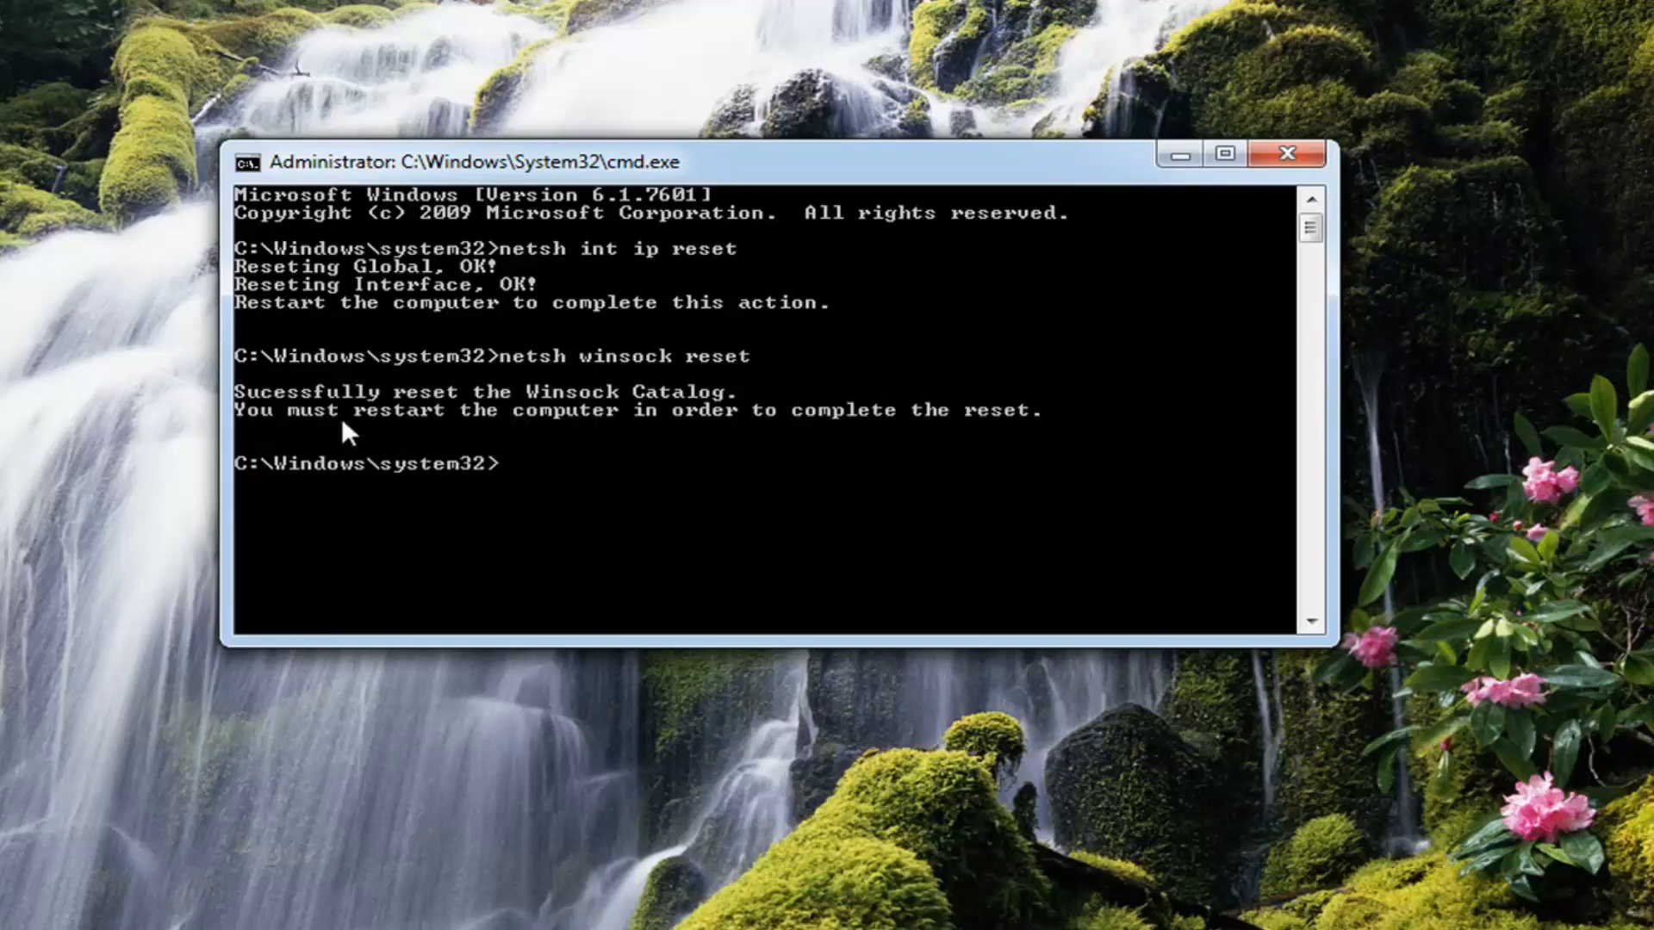
{"action": "mouse_move", "coordinate": [709, 437]}
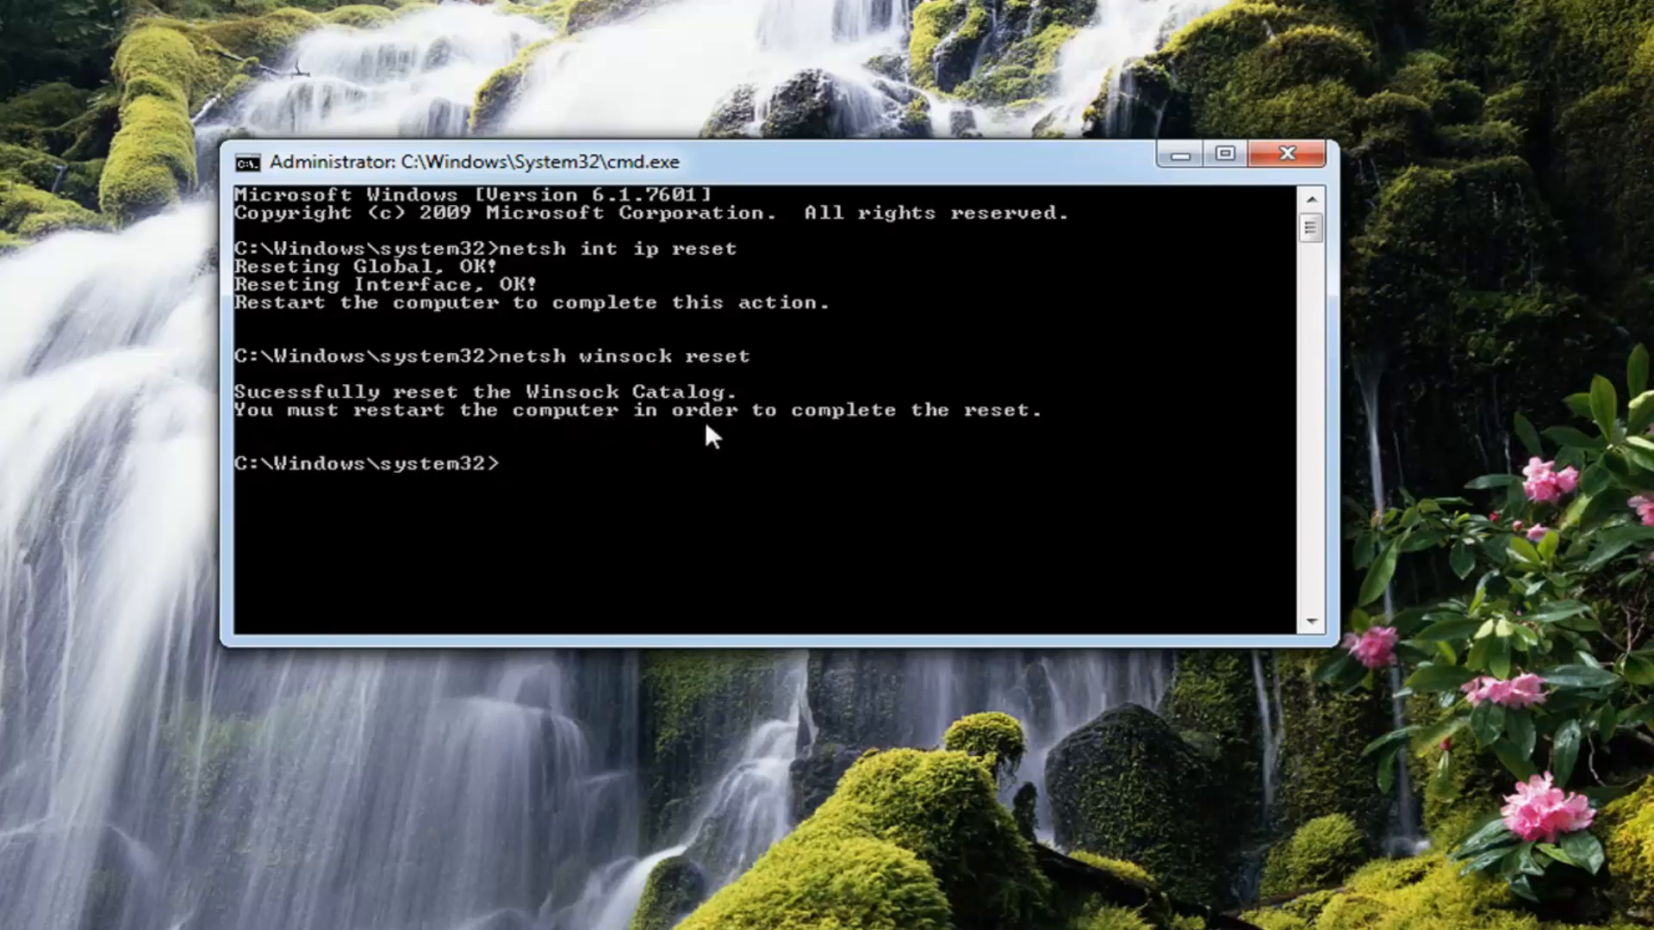
{"action": "mouse_move", "coordinate": [459, 422]}
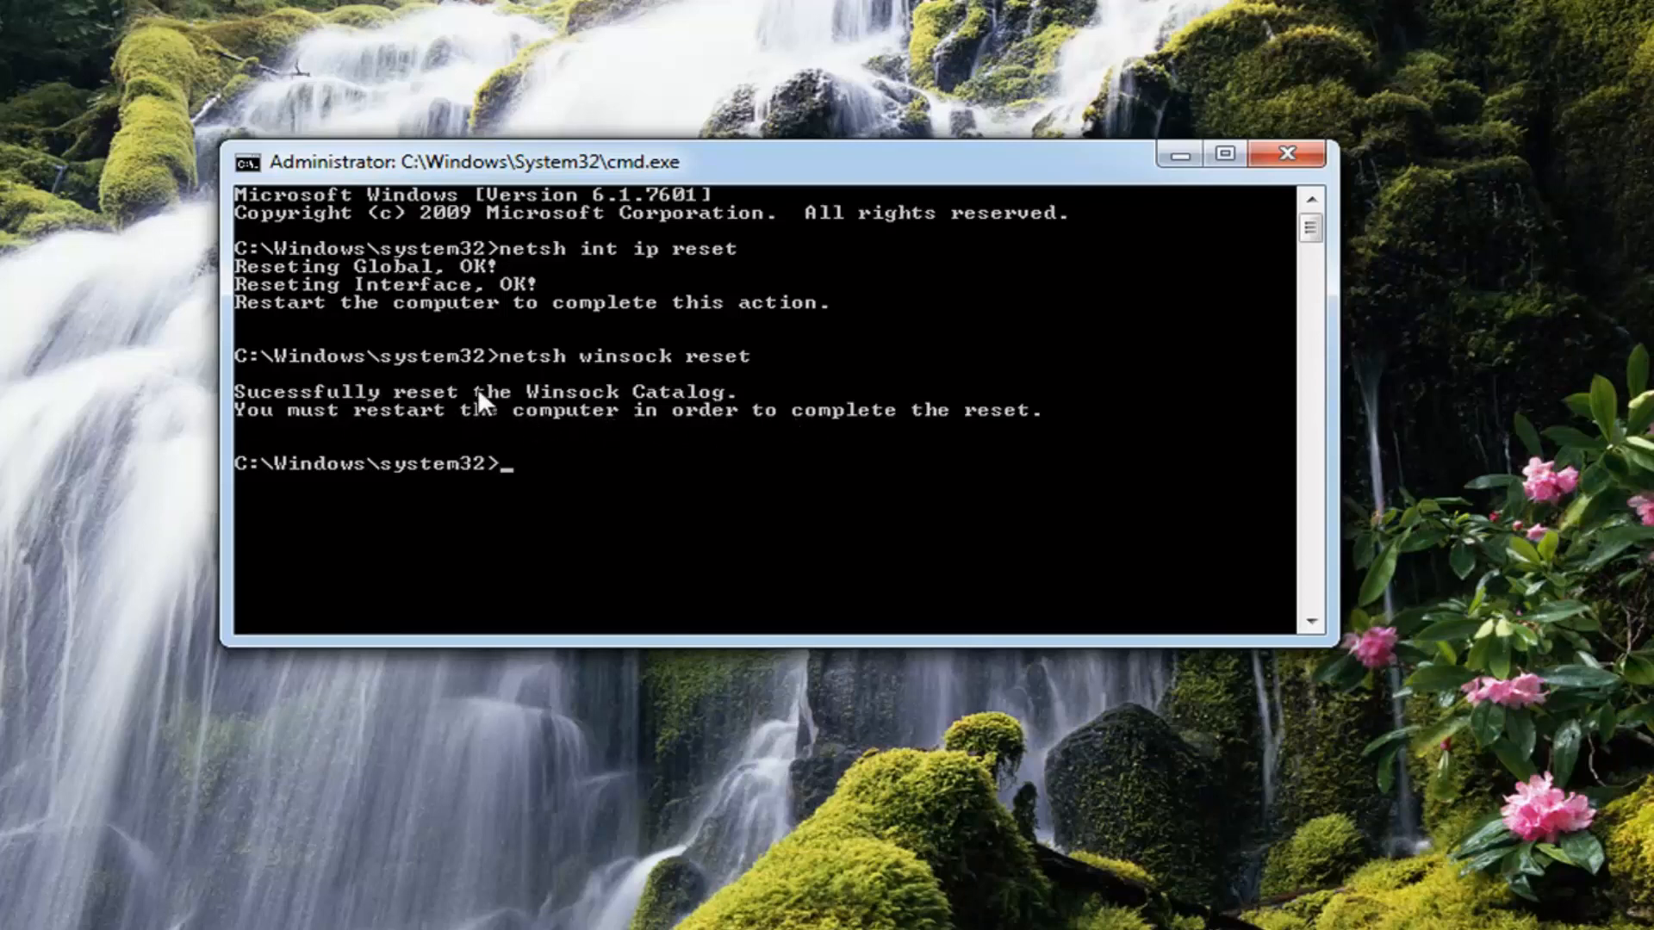
{"action": "mouse_move", "coordinate": [1269, 131]}
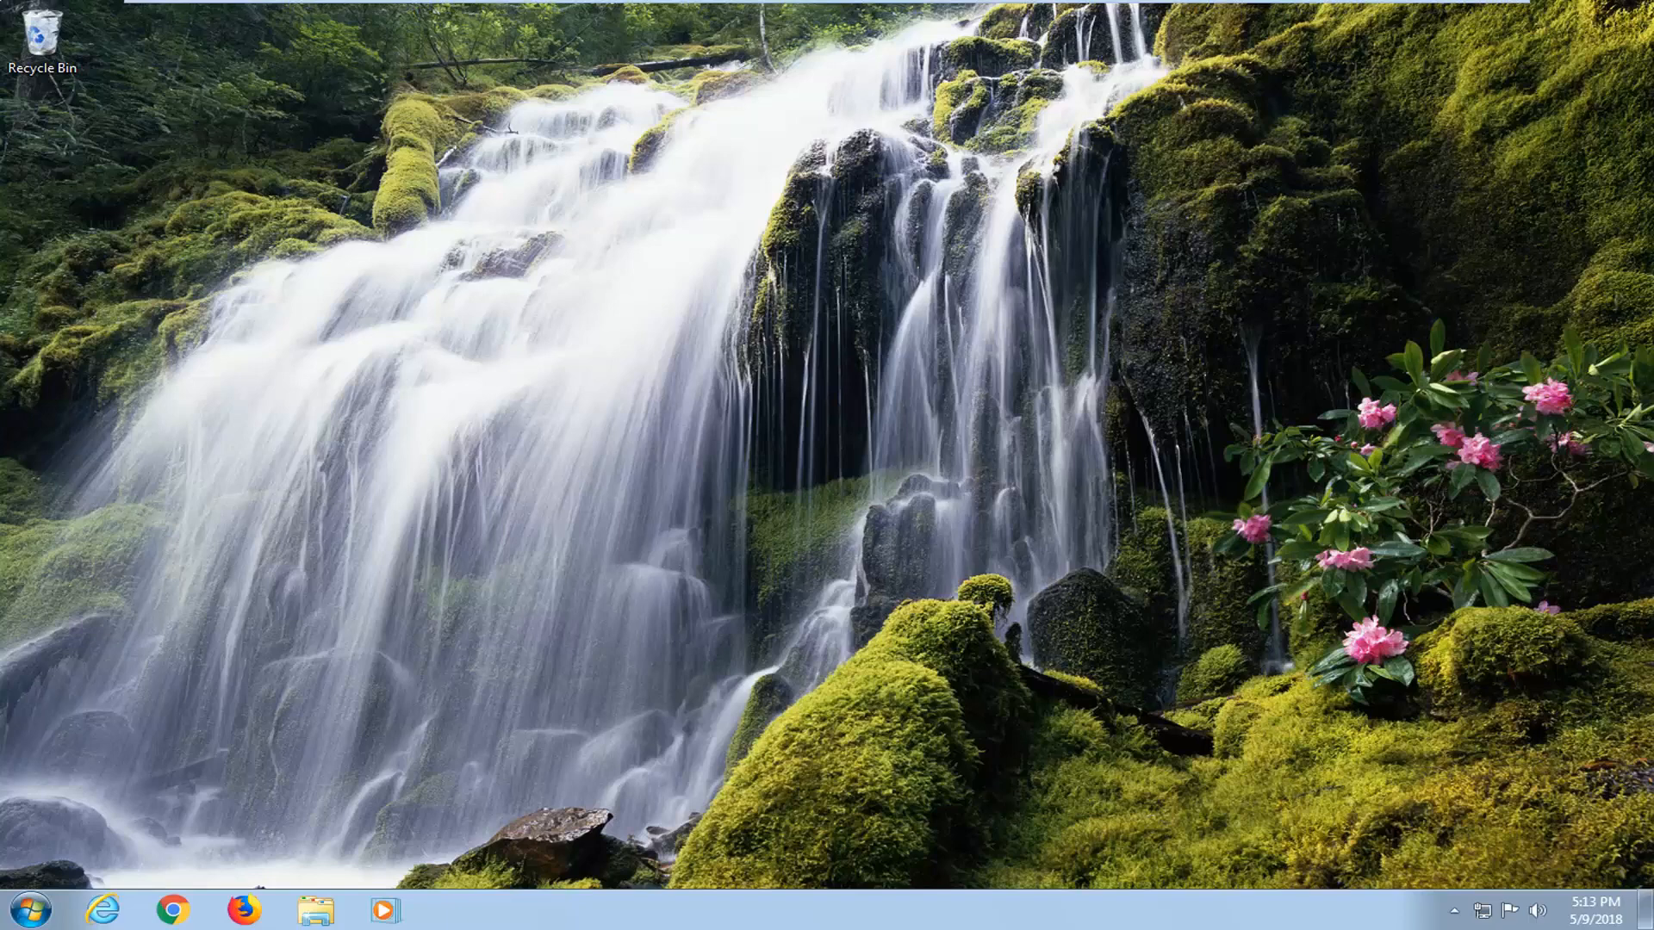
{"action": "mouse_move", "coordinate": [1489, 910]}
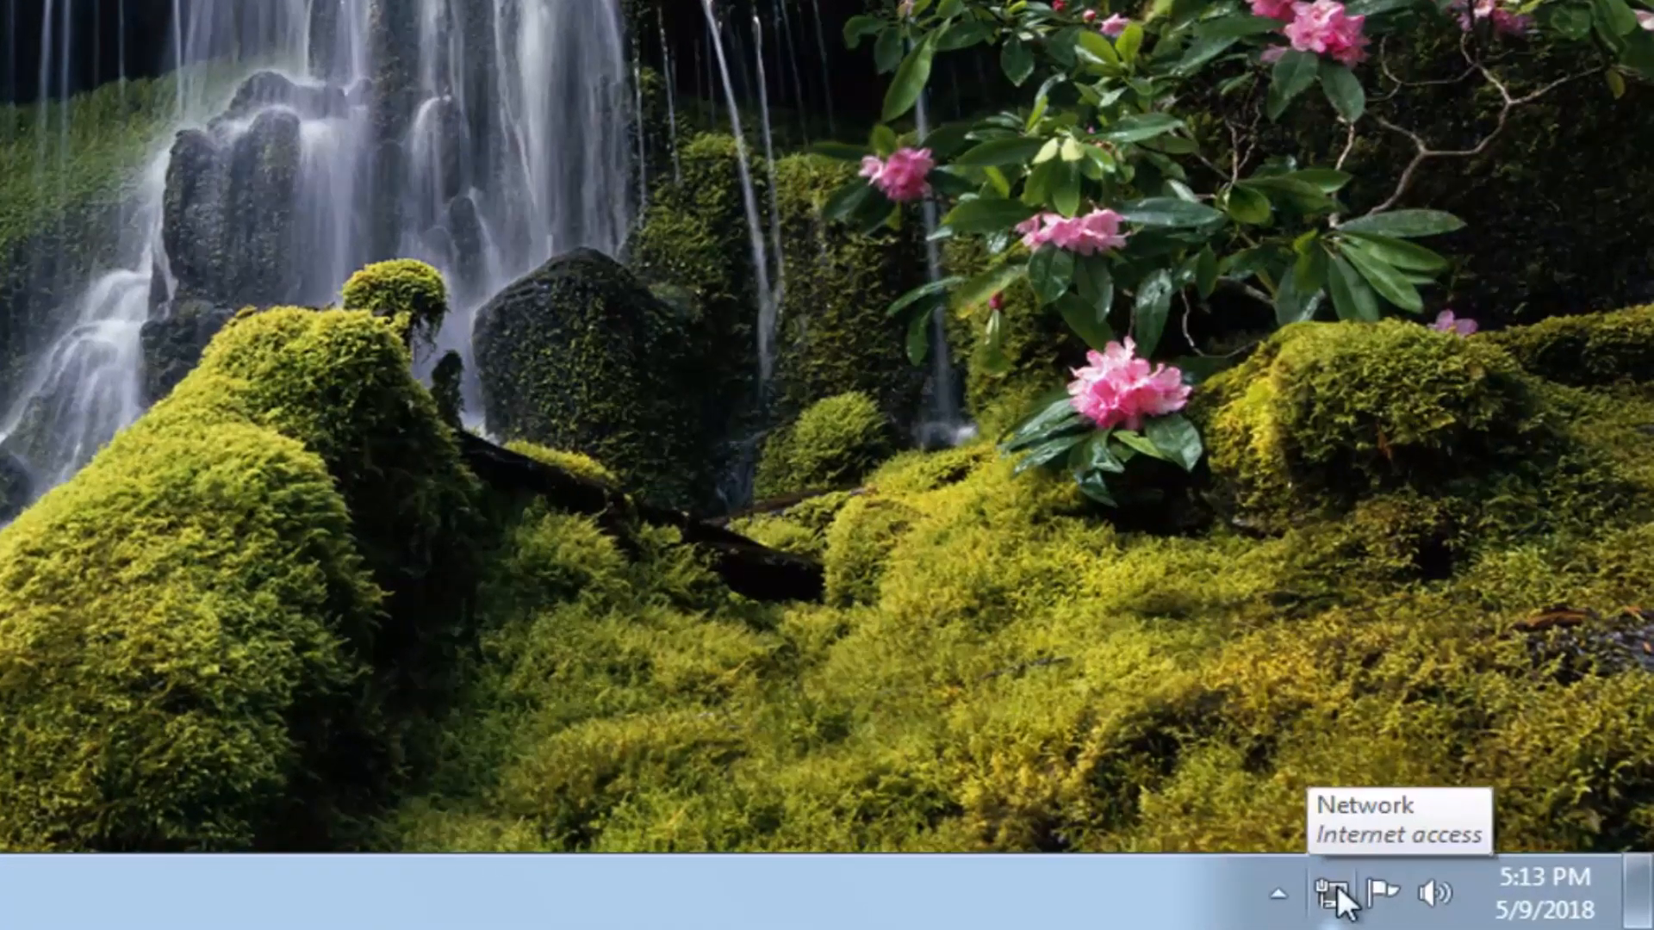
Open Network and Sharing Center from the notification-area network icon.
{"action": "right_click", "coordinate": [1326, 894]}
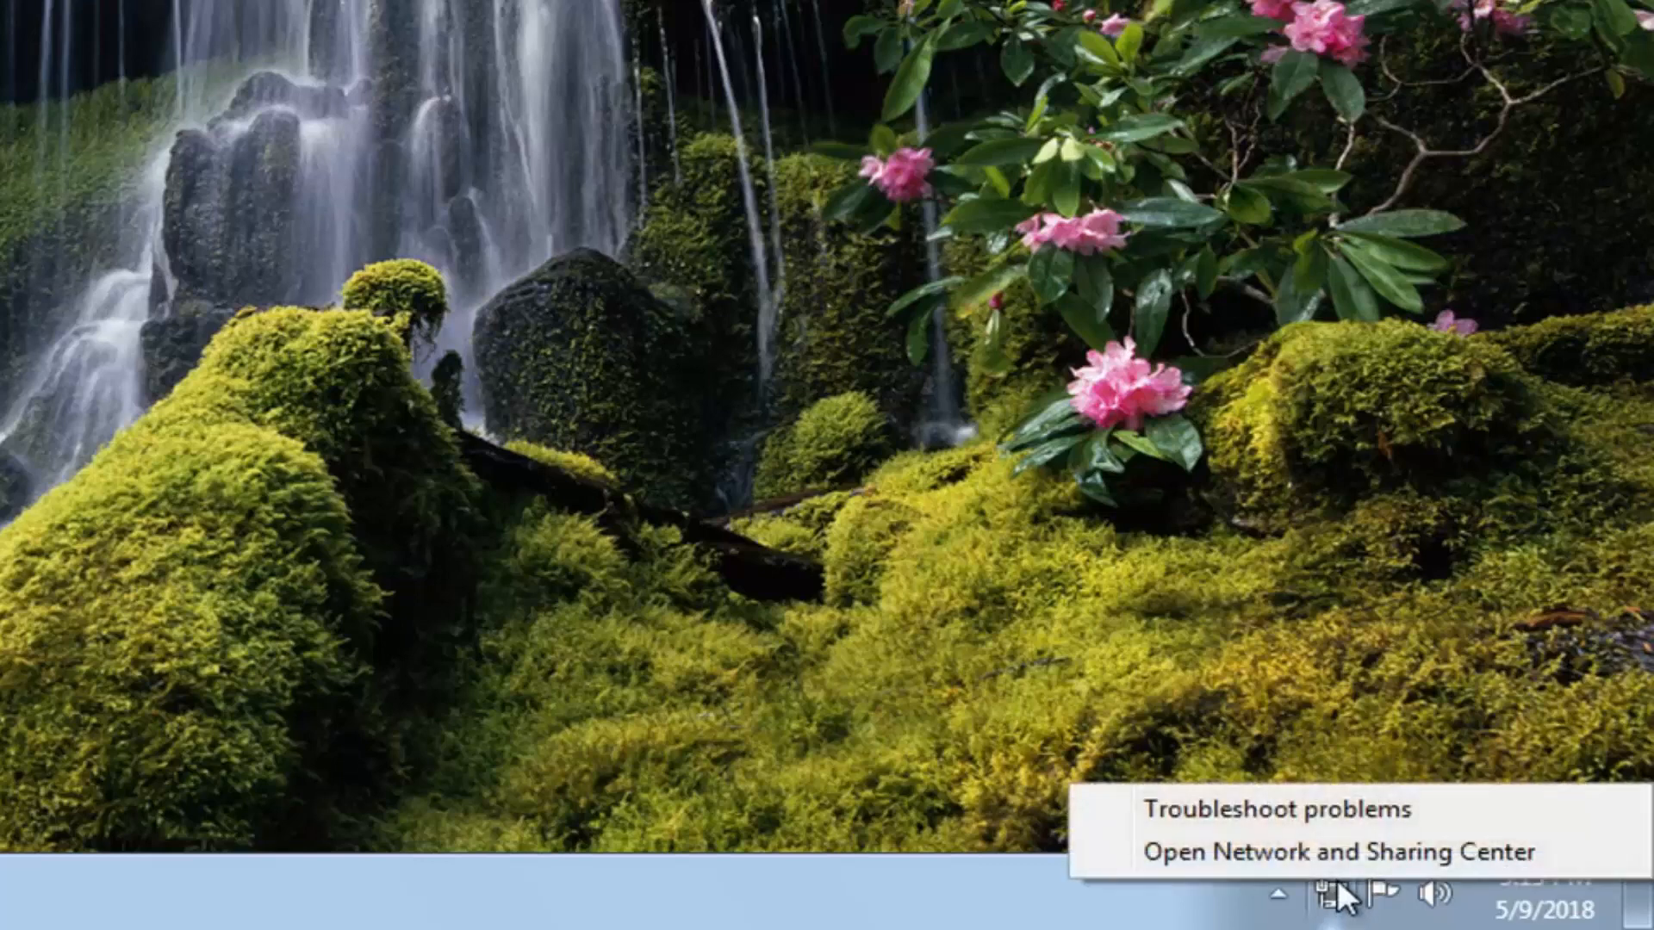
{"action": "mouse_move", "coordinate": [1197, 851]}
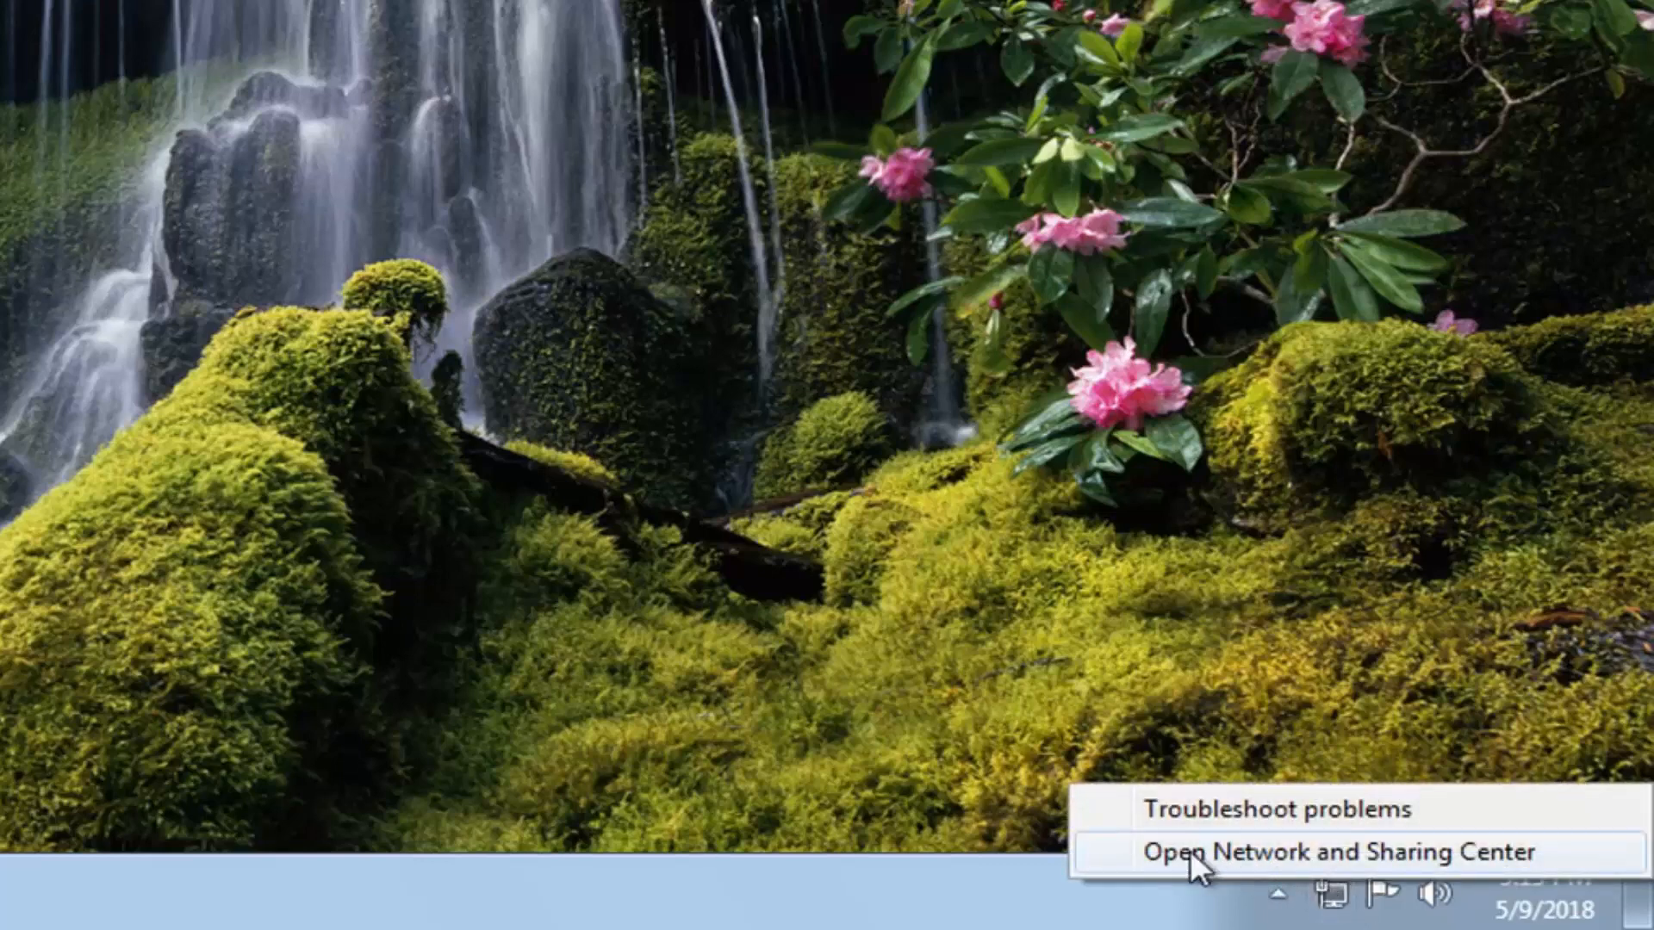
{"action": "left_click", "coordinate": [1296, 852]}
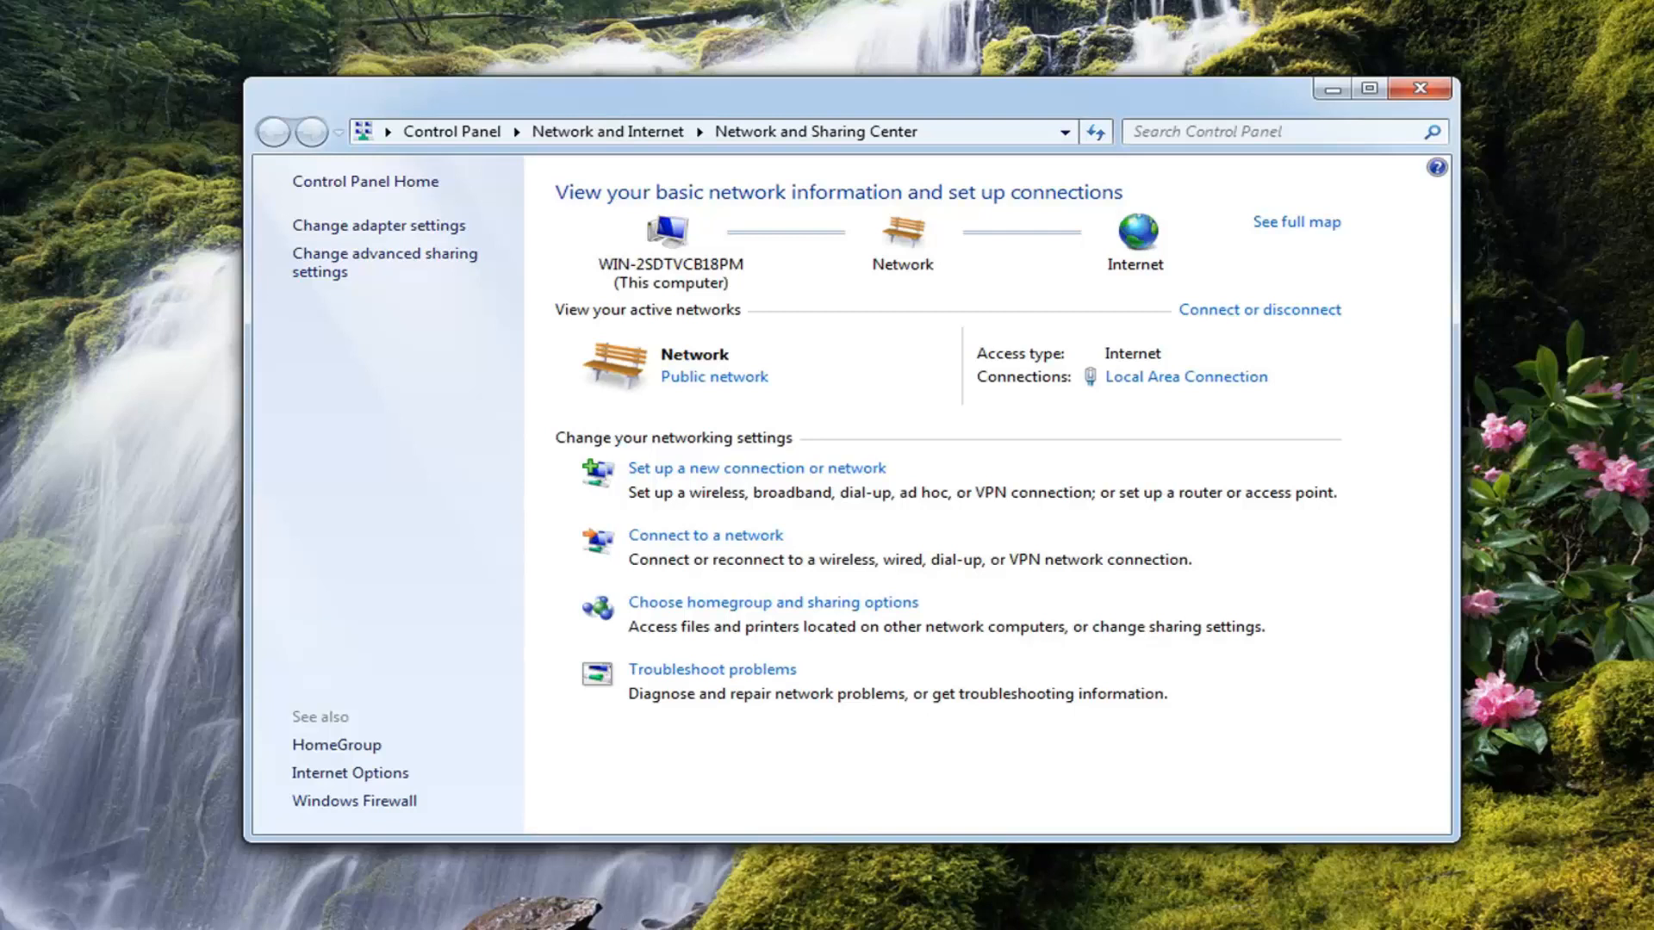
{"action": "mouse_move", "coordinate": [333, 216]}
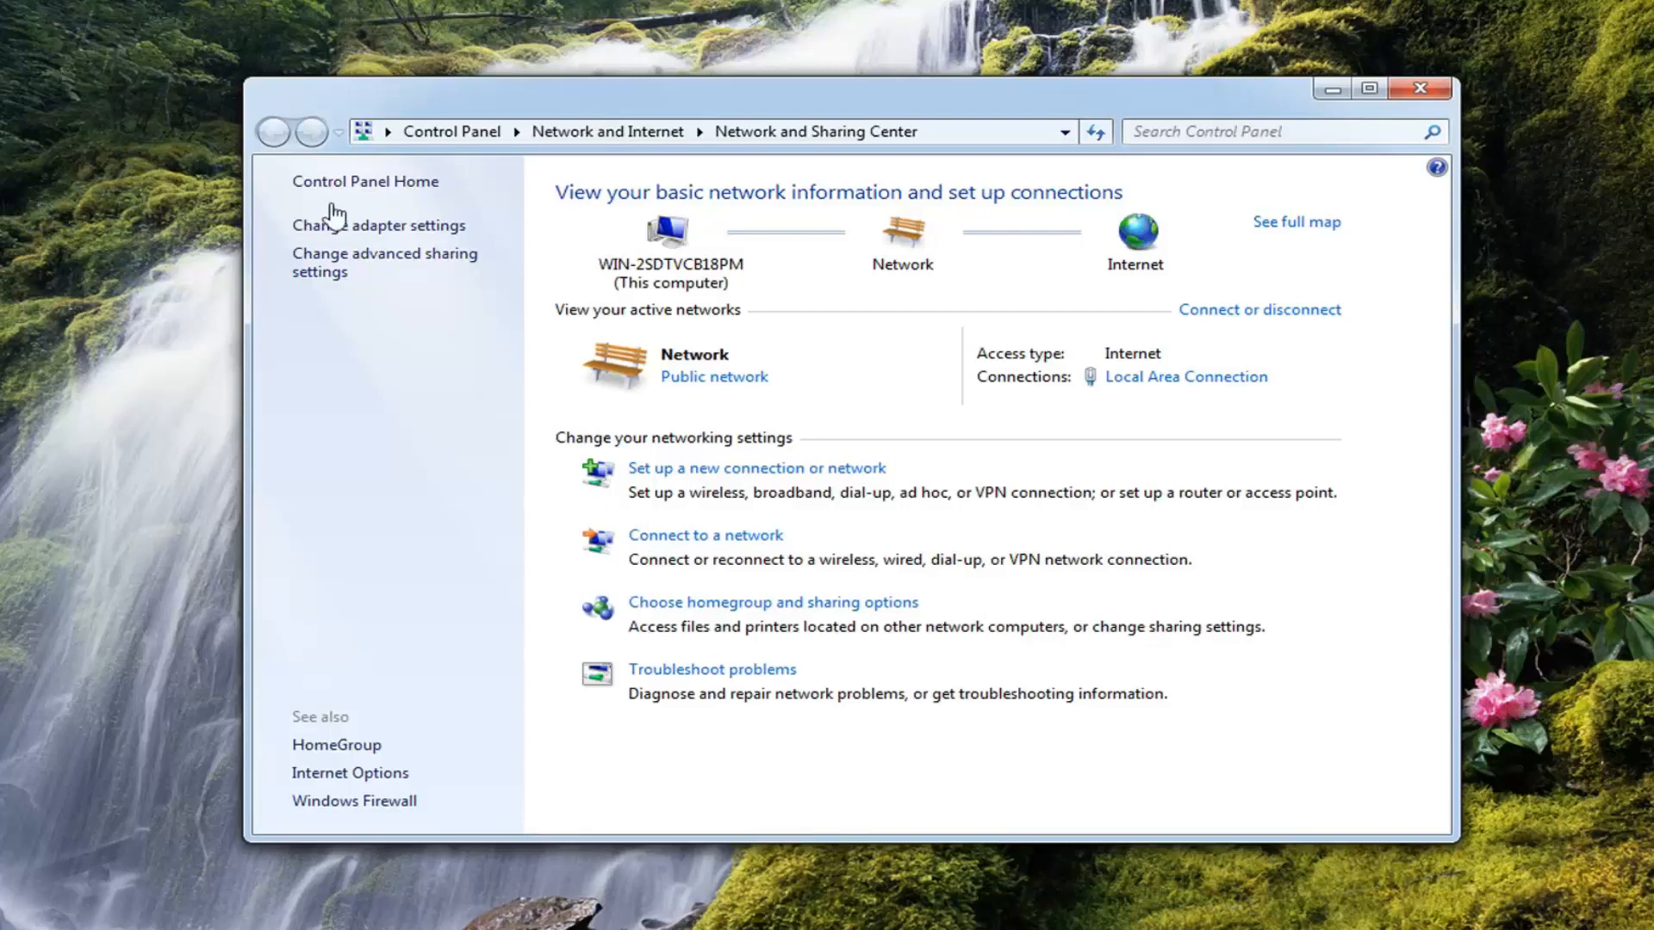
Open Local Area Connection Properties from the Change adapter settings list.
{"action": "left_click", "coordinate": [378, 224]}
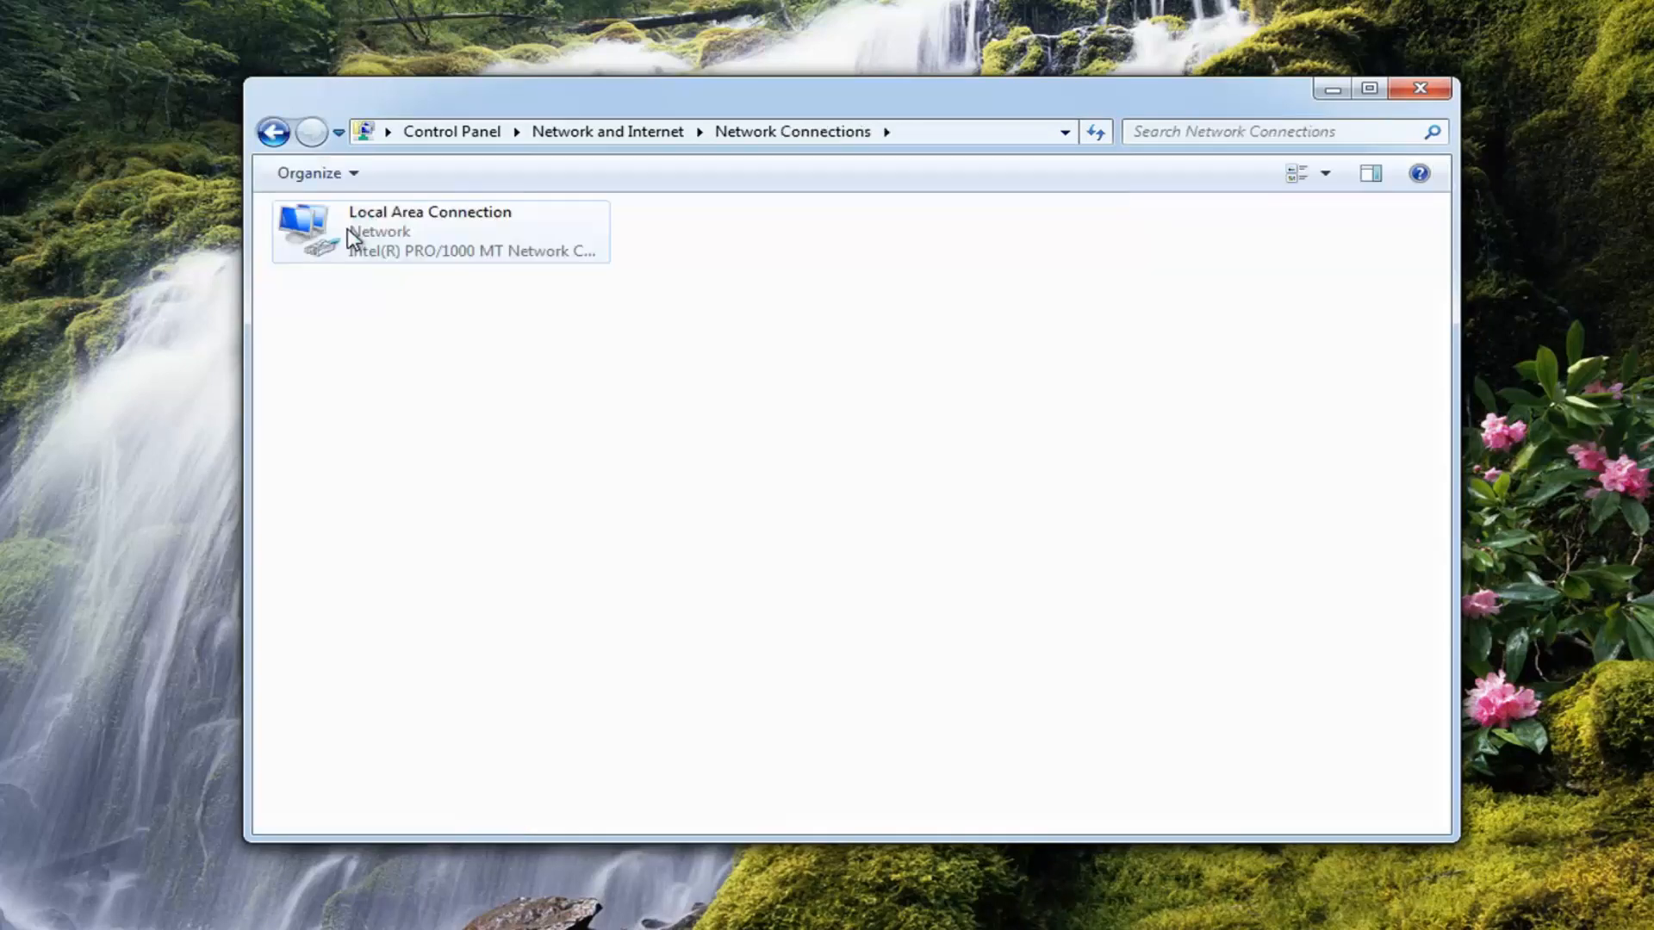
{"action": "mouse_move", "coordinate": [369, 248]}
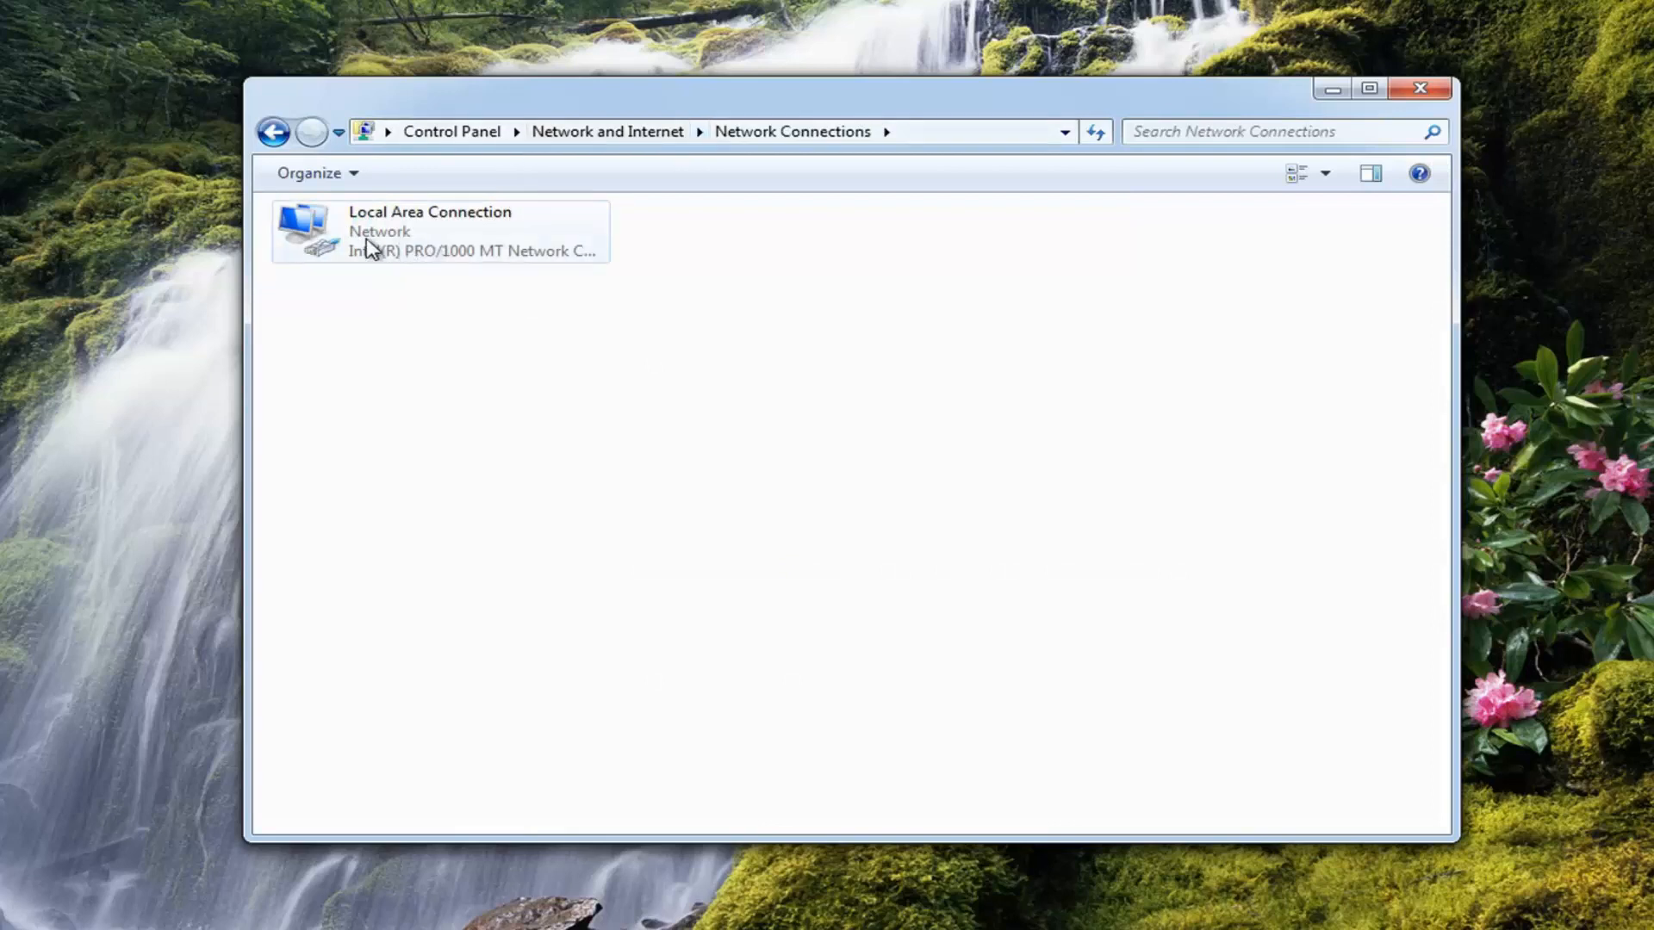
{"action": "mouse_move", "coordinate": [424, 265]}
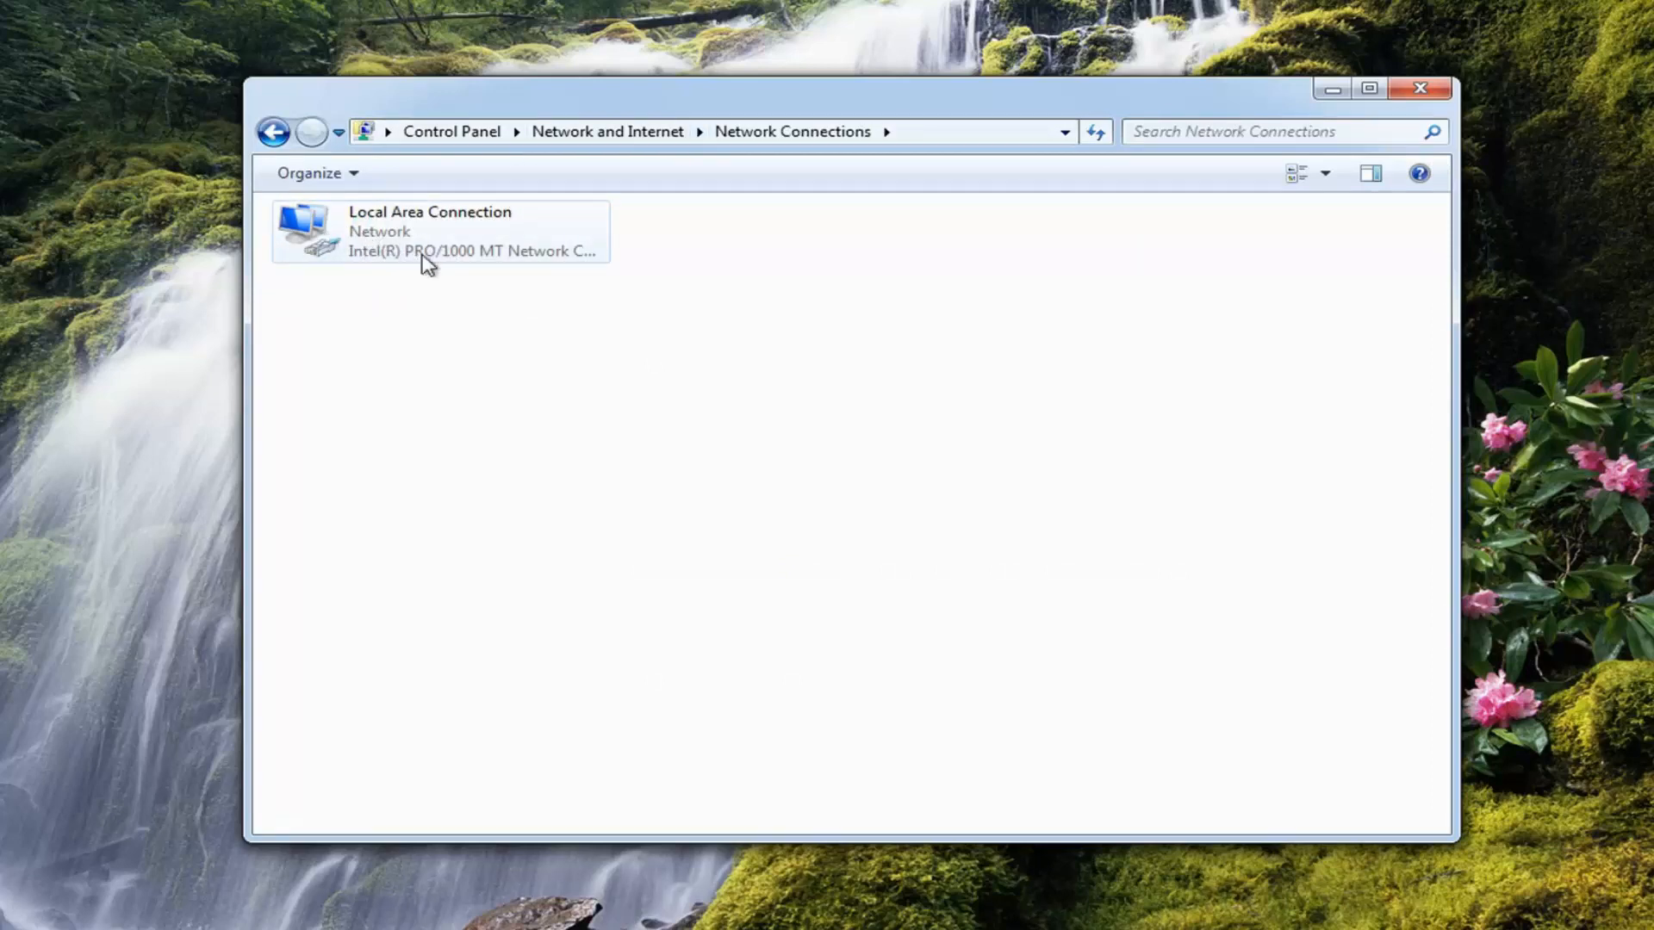
{"action": "mouse_move", "coordinate": [334, 251]}
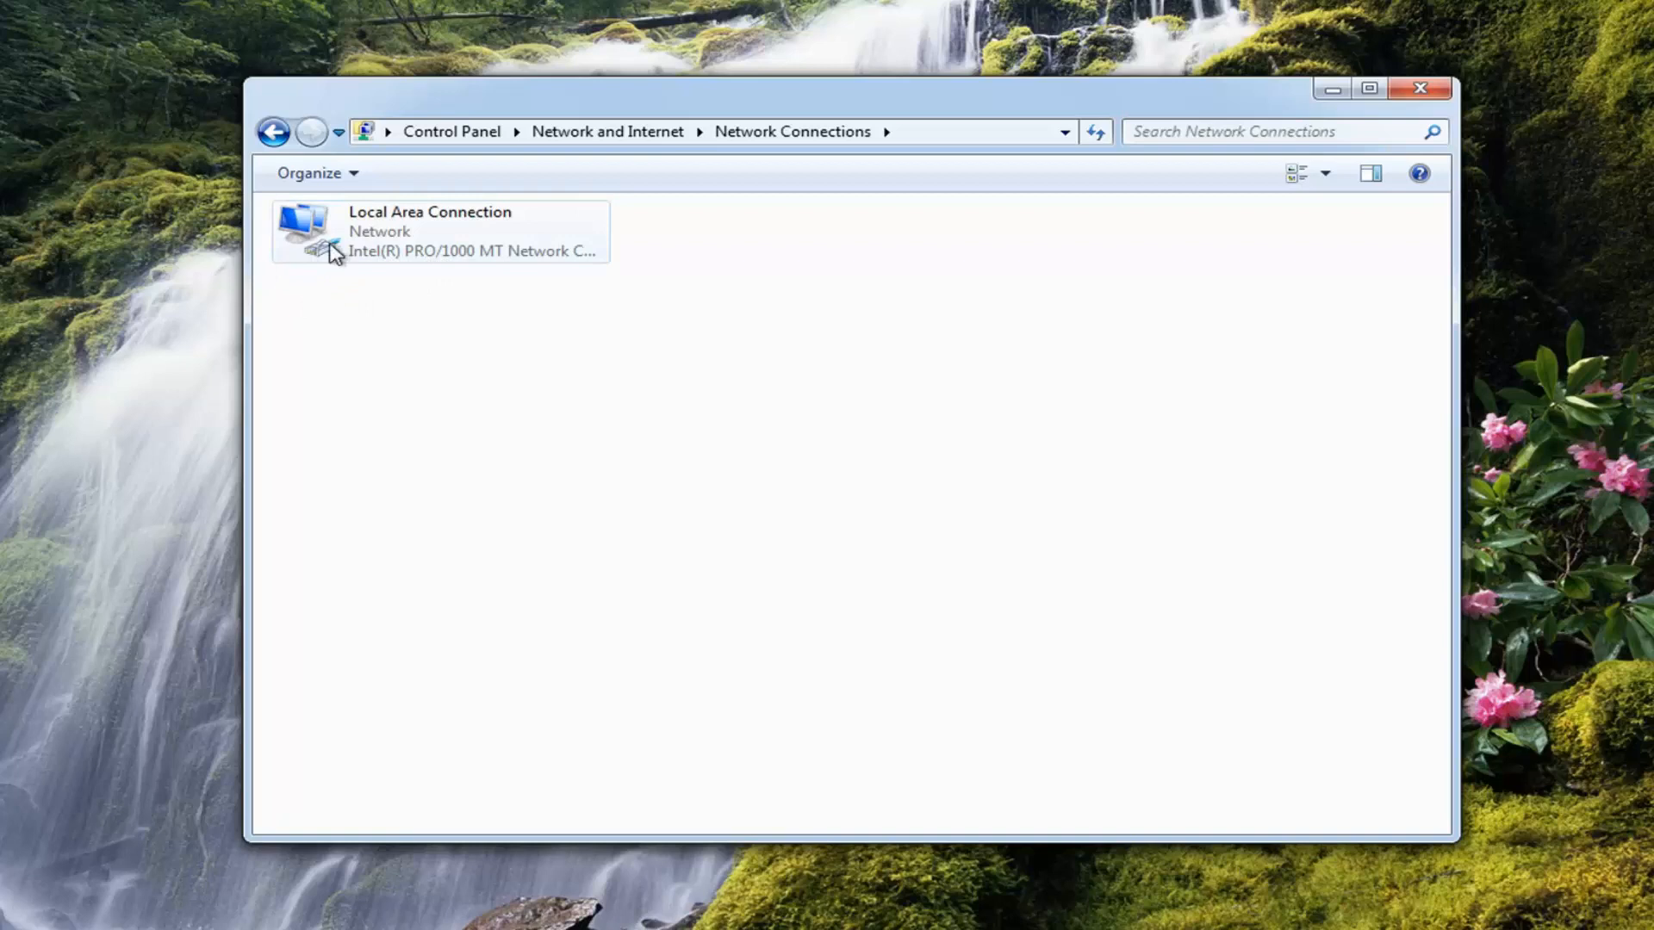
{"action": "mouse_move", "coordinate": [422, 262]}
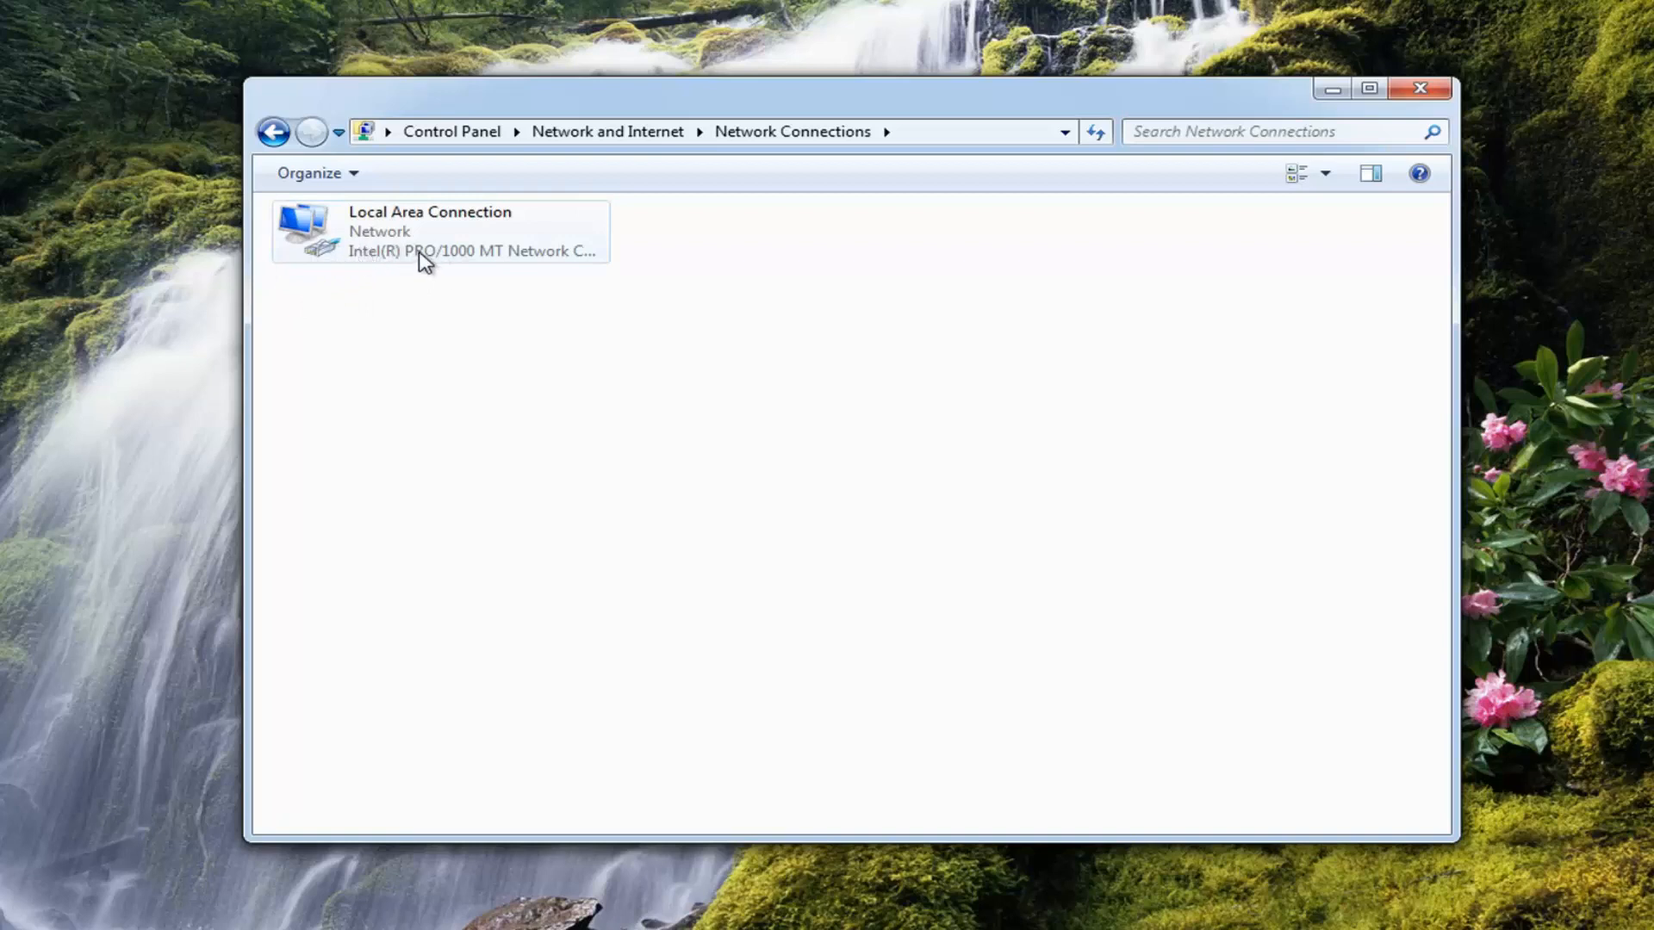
{"action": "right_click", "coordinate": [433, 230]}
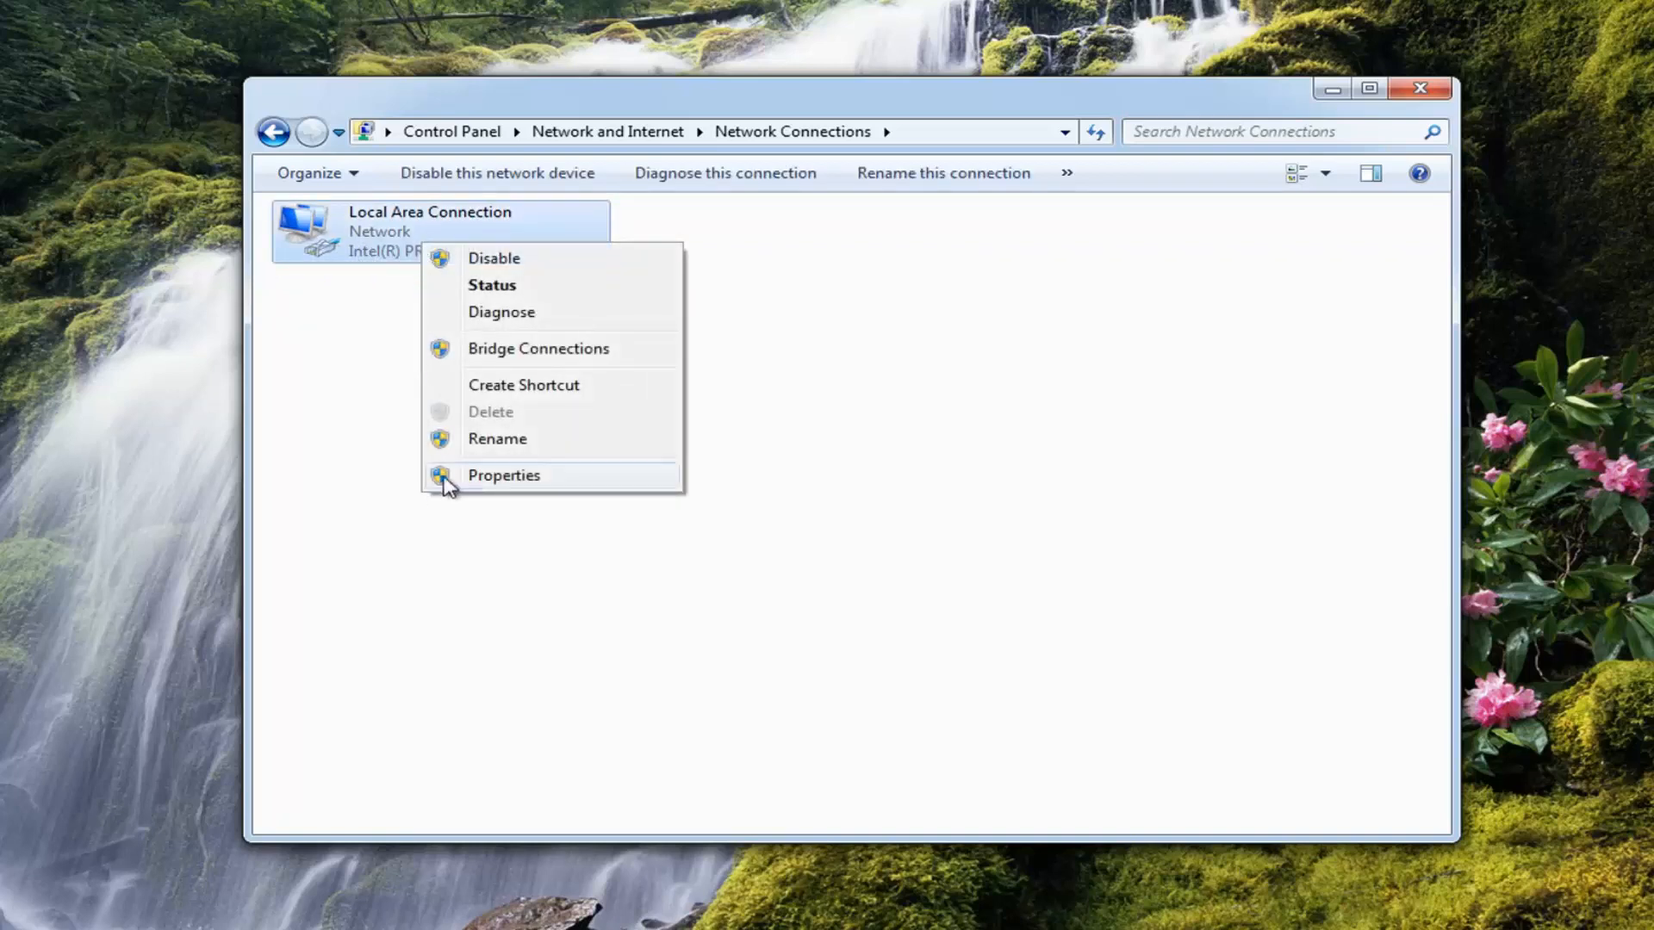
{"action": "left_click", "coordinate": [503, 475]}
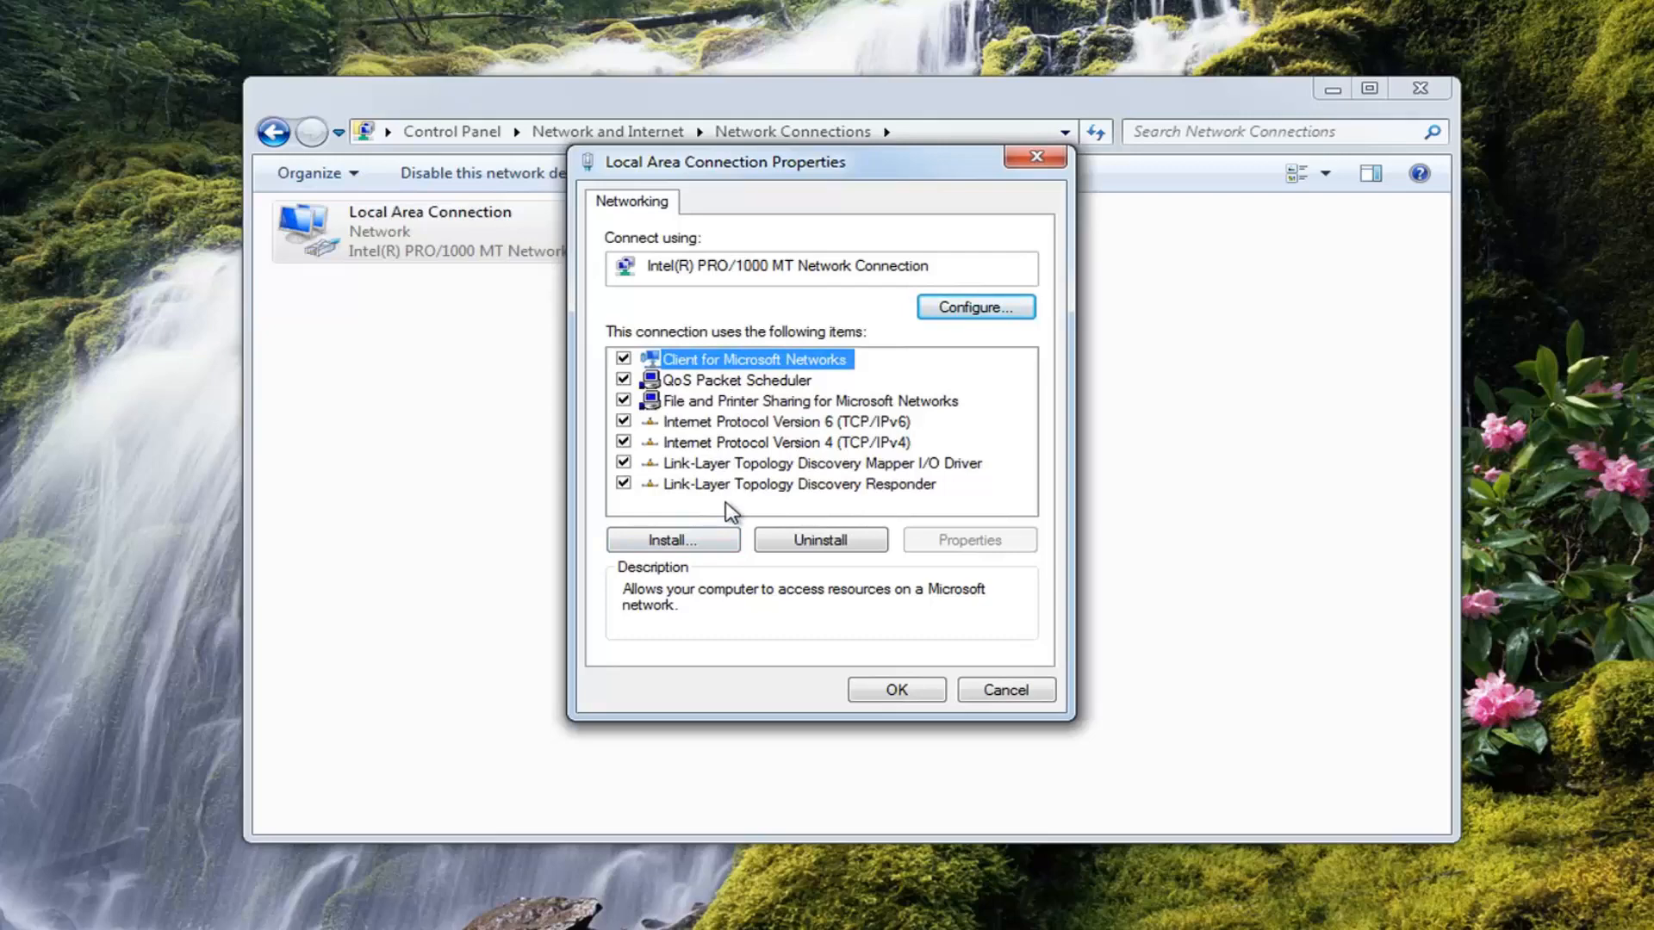
Set Internet Protocol Version 4 to obtain IP and DNS server addresses automatically, then confirm.
{"action": "left_click", "coordinate": [784, 442]}
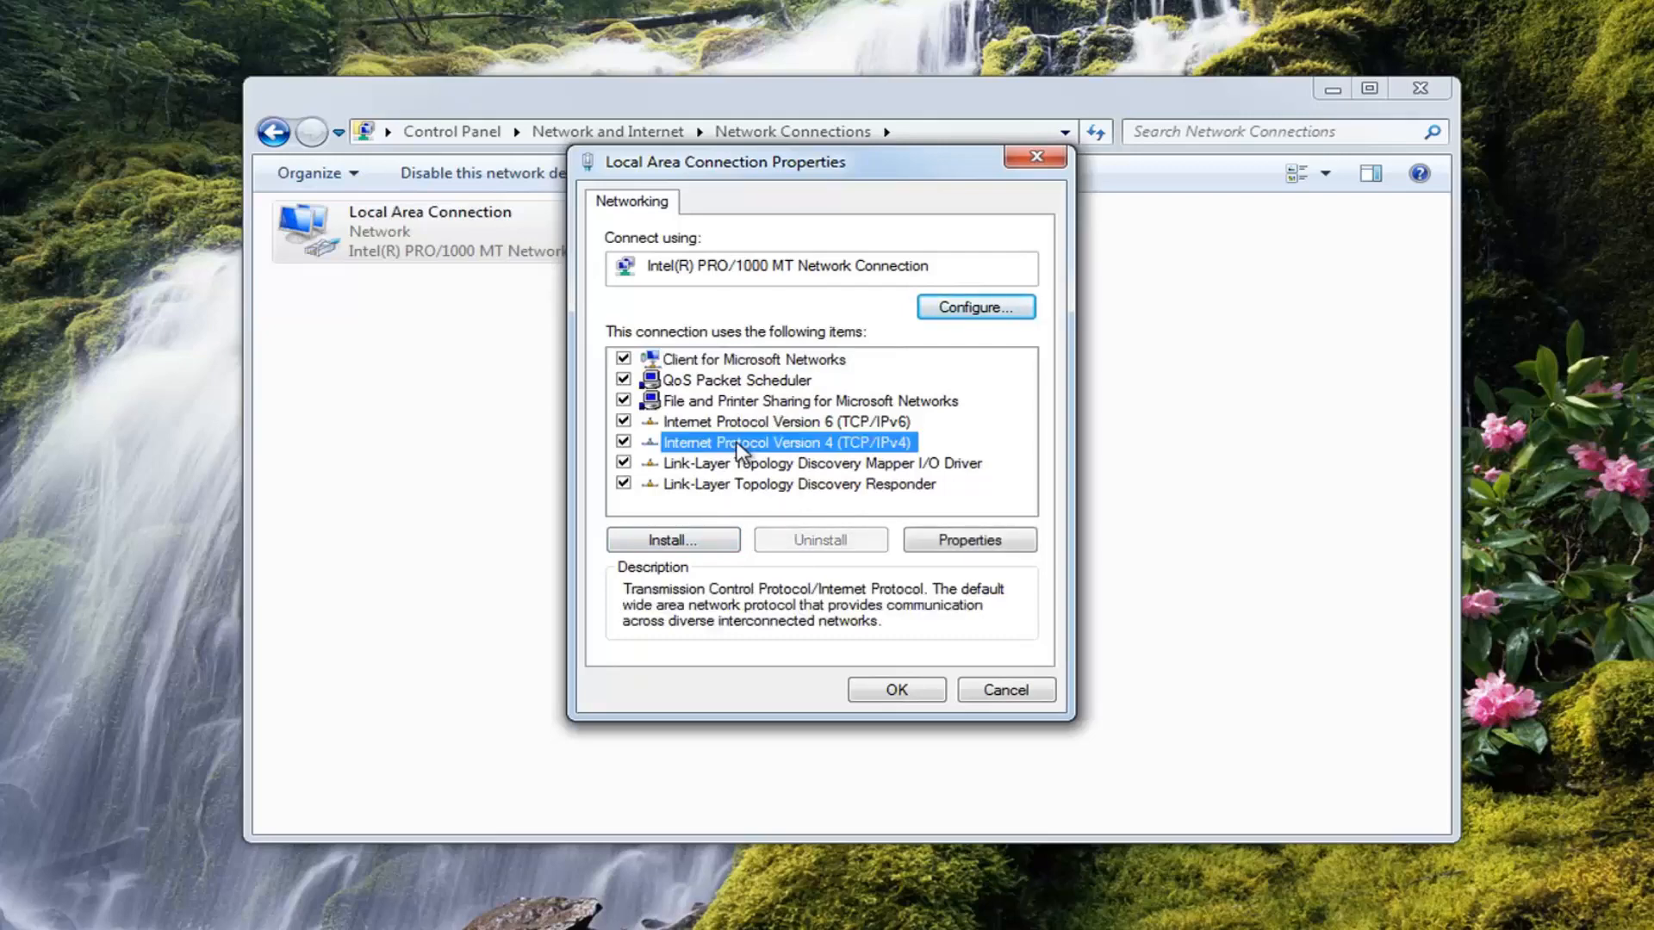
{"action": "left_click", "coordinate": [968, 540]}
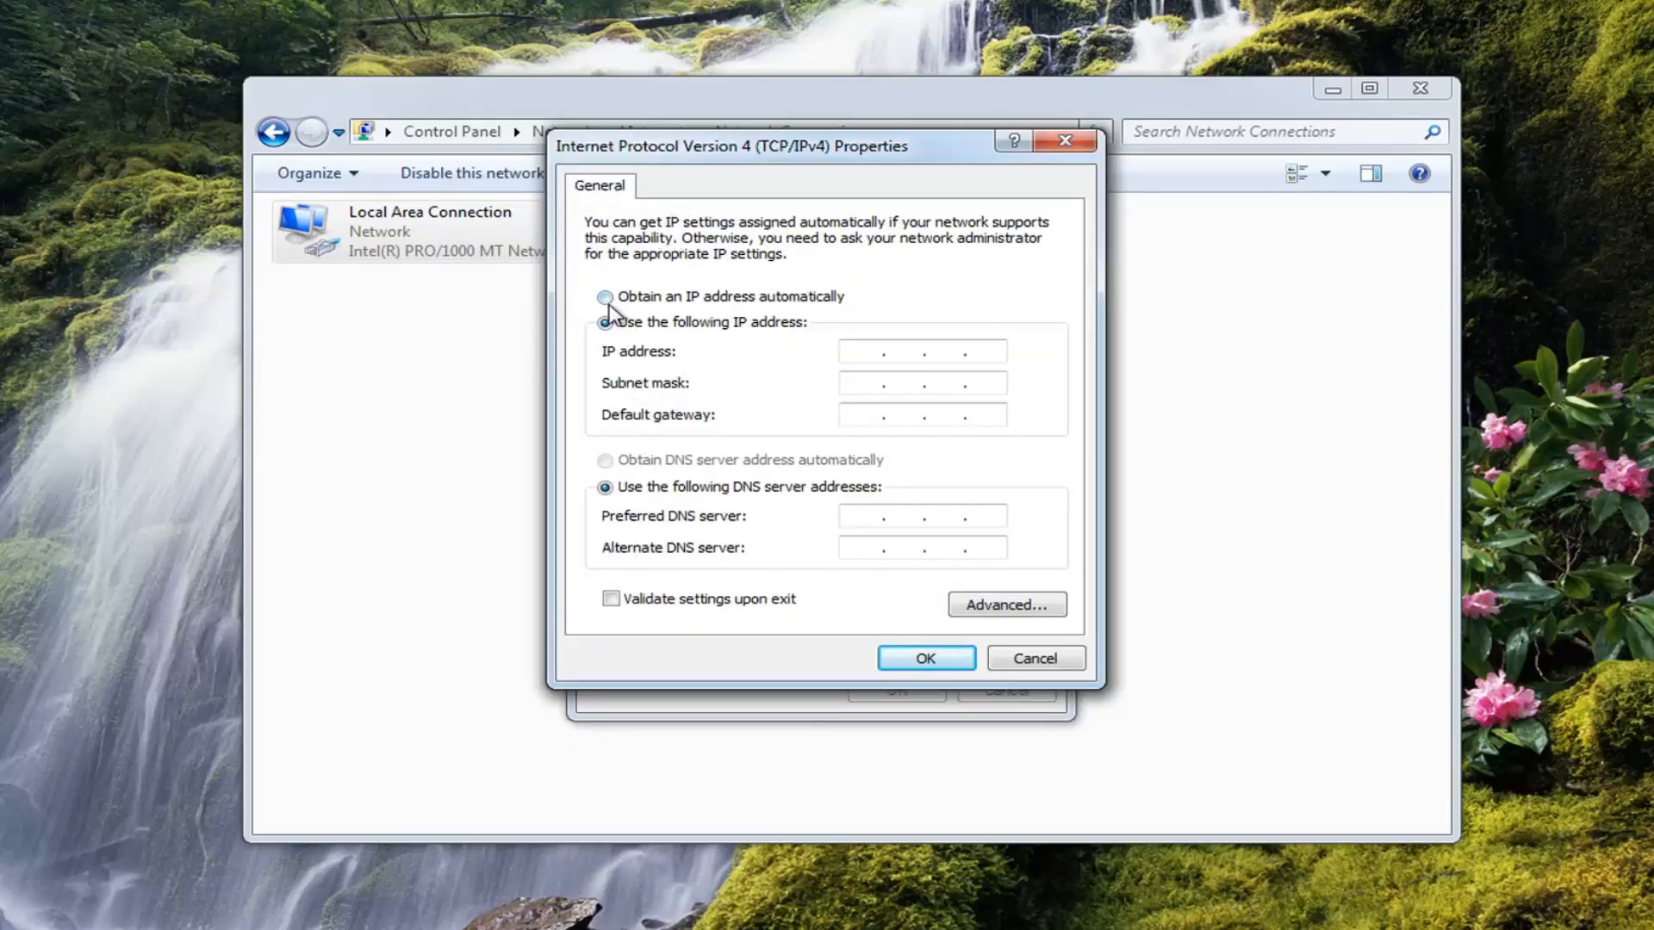
{"action": "left_click", "coordinate": [604, 297]}
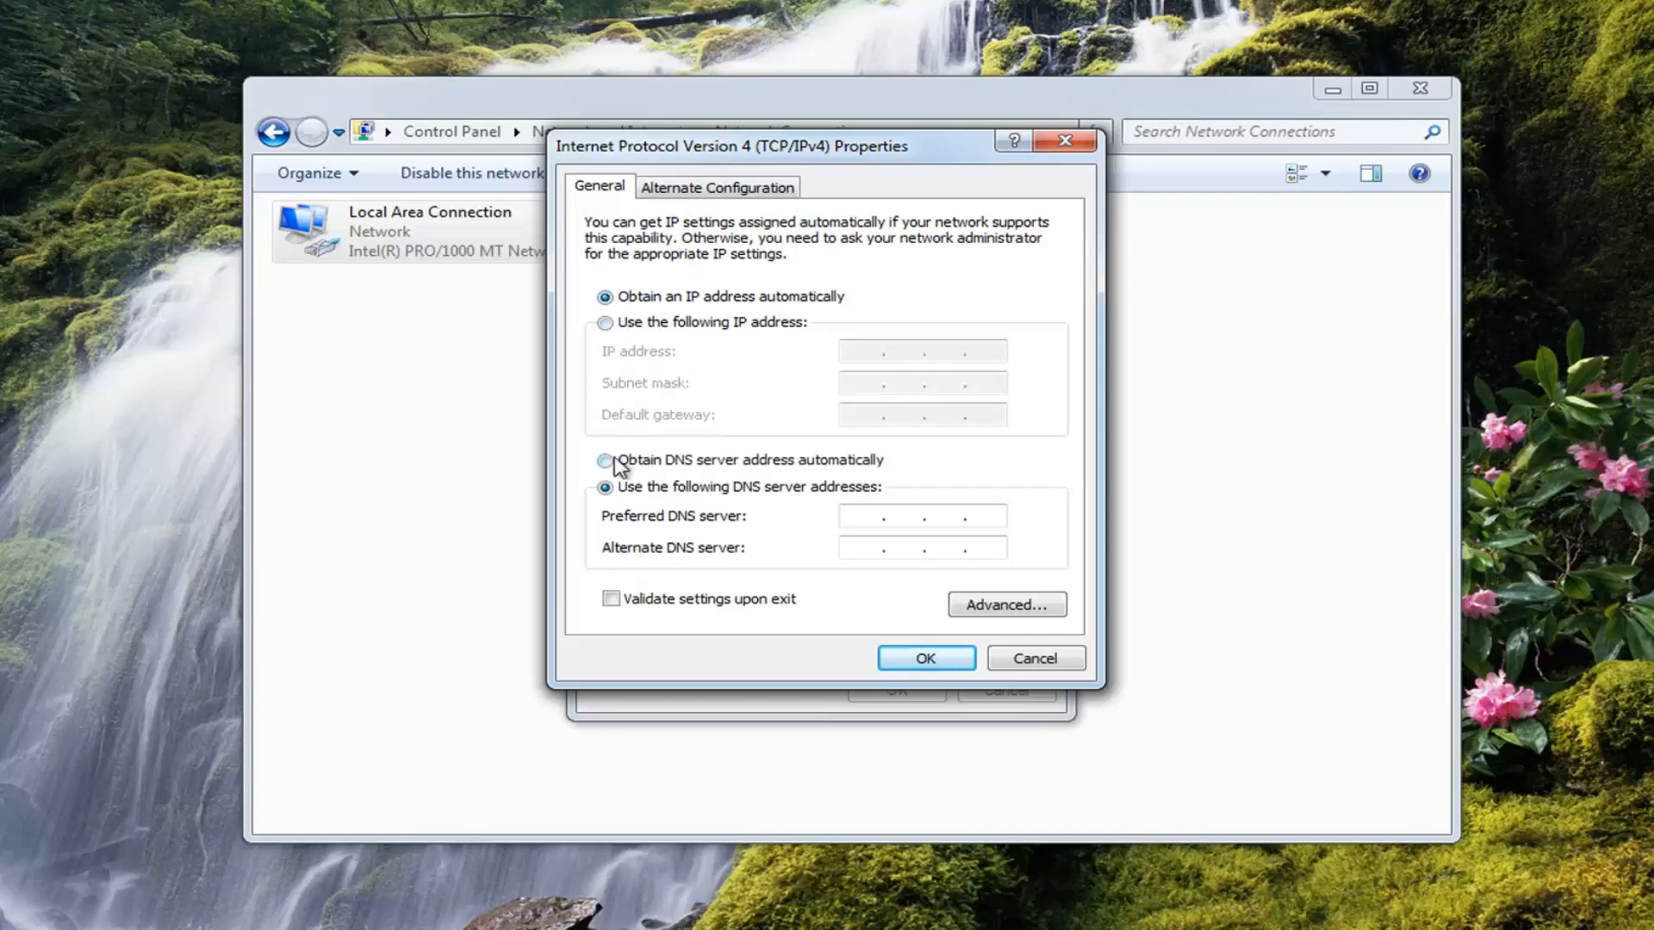
{"action": "left_click", "coordinate": [605, 460]}
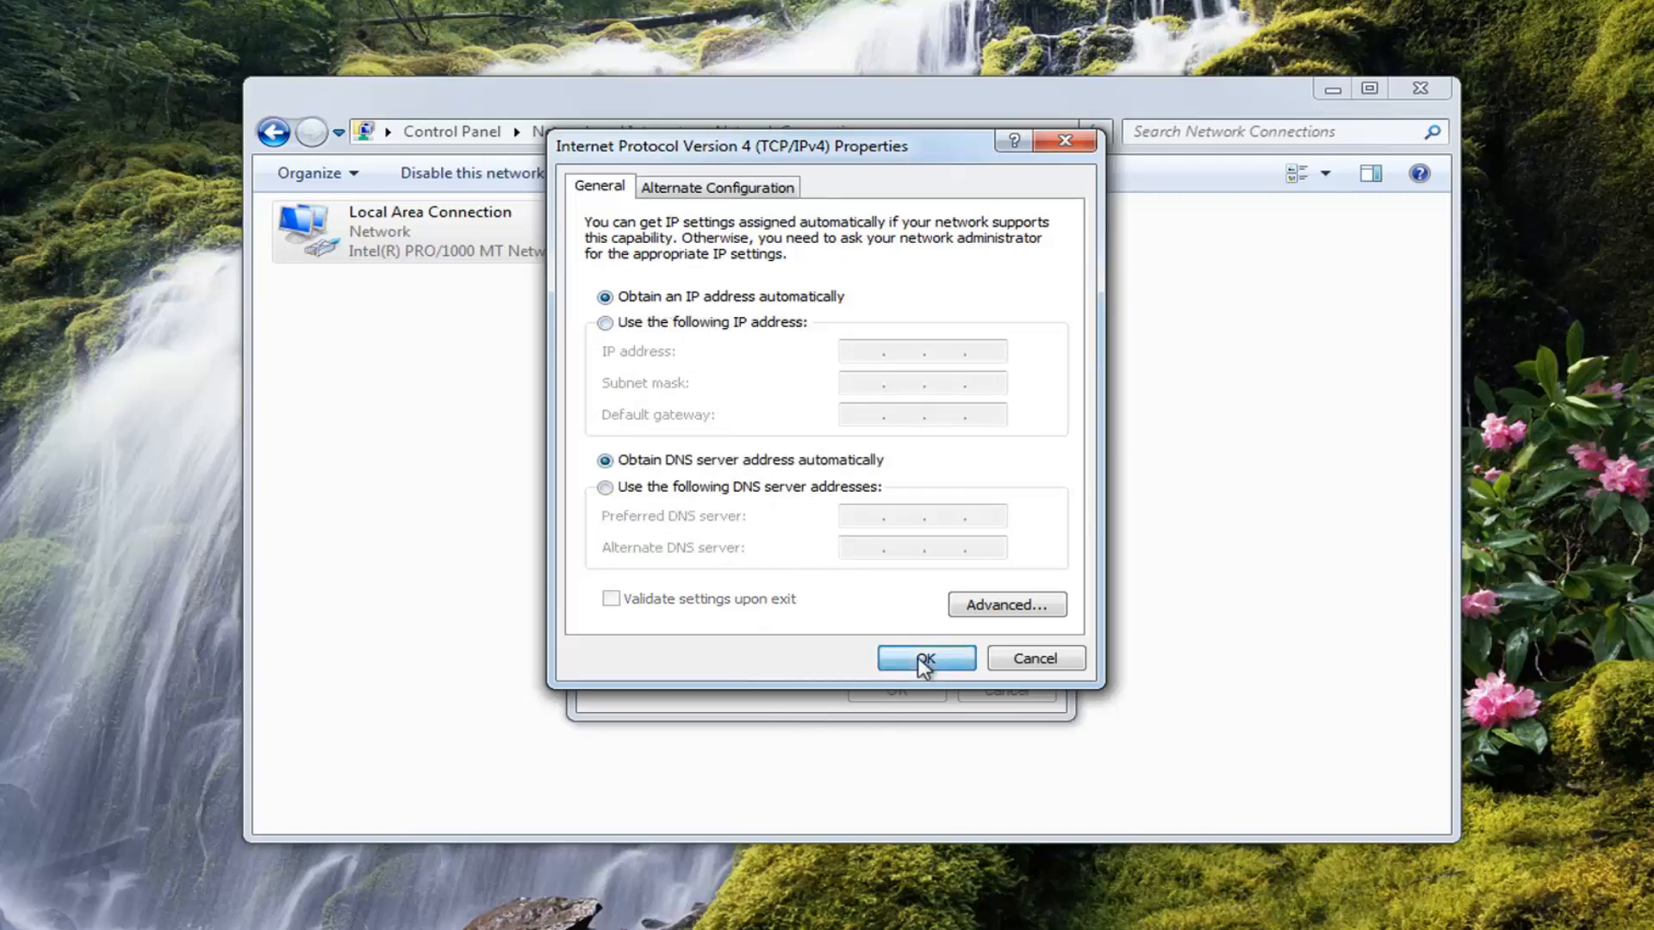
{"action": "left_click", "coordinate": [924, 657]}
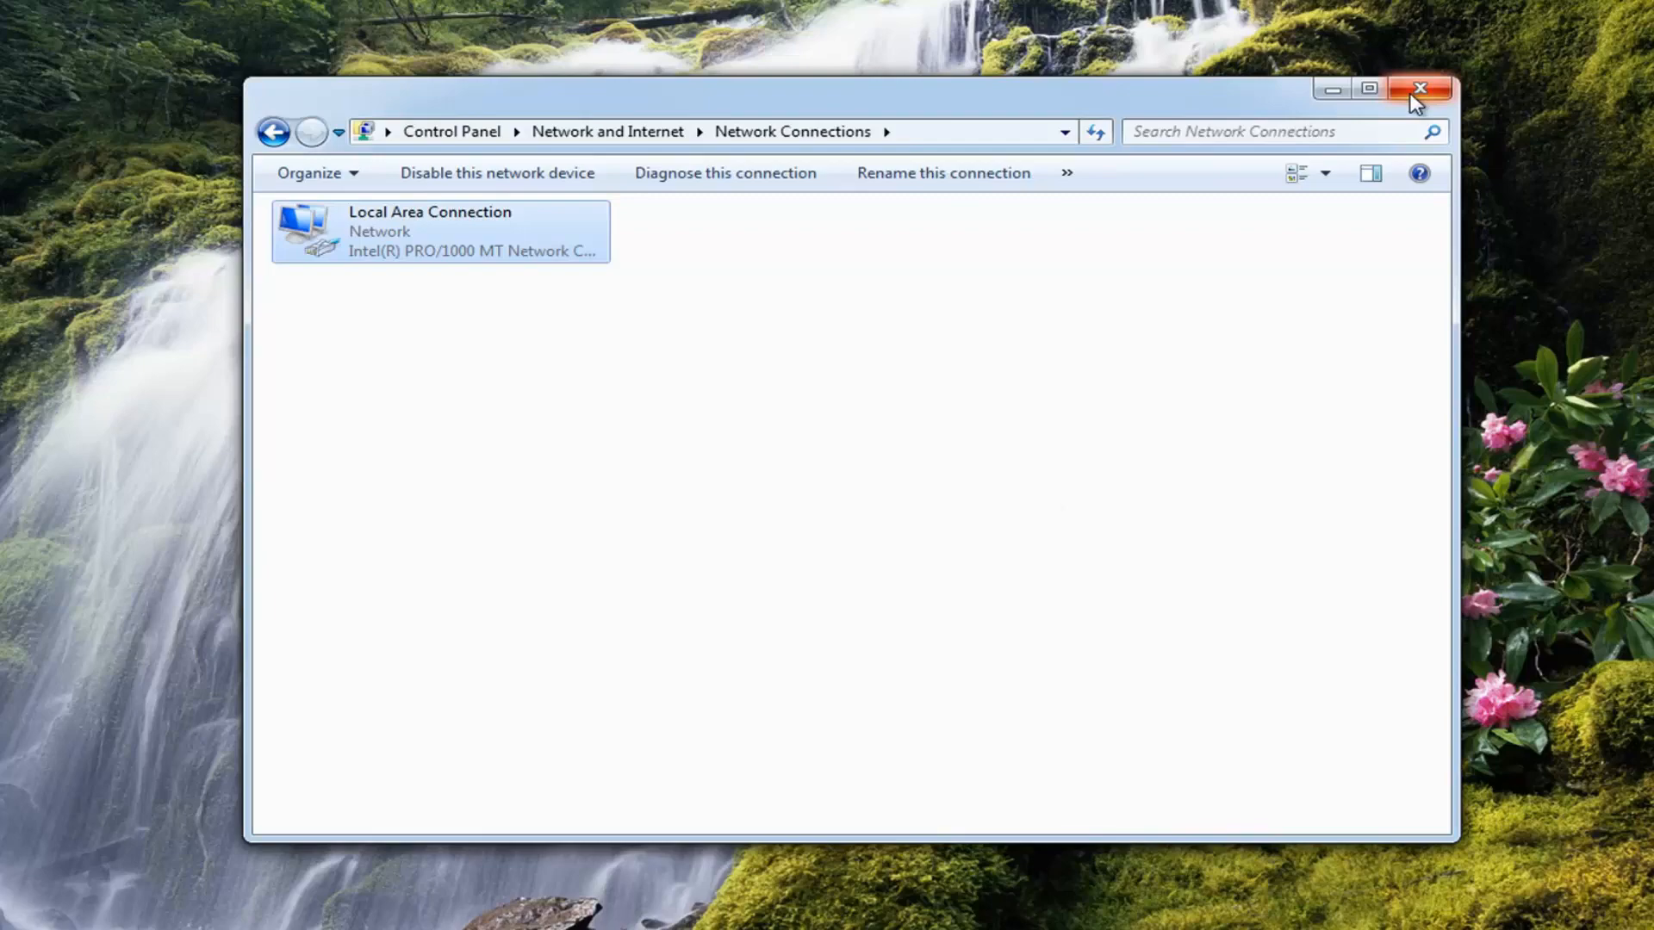
Close the Network Connections window.
{"action": "left_click", "coordinate": [1420, 88]}
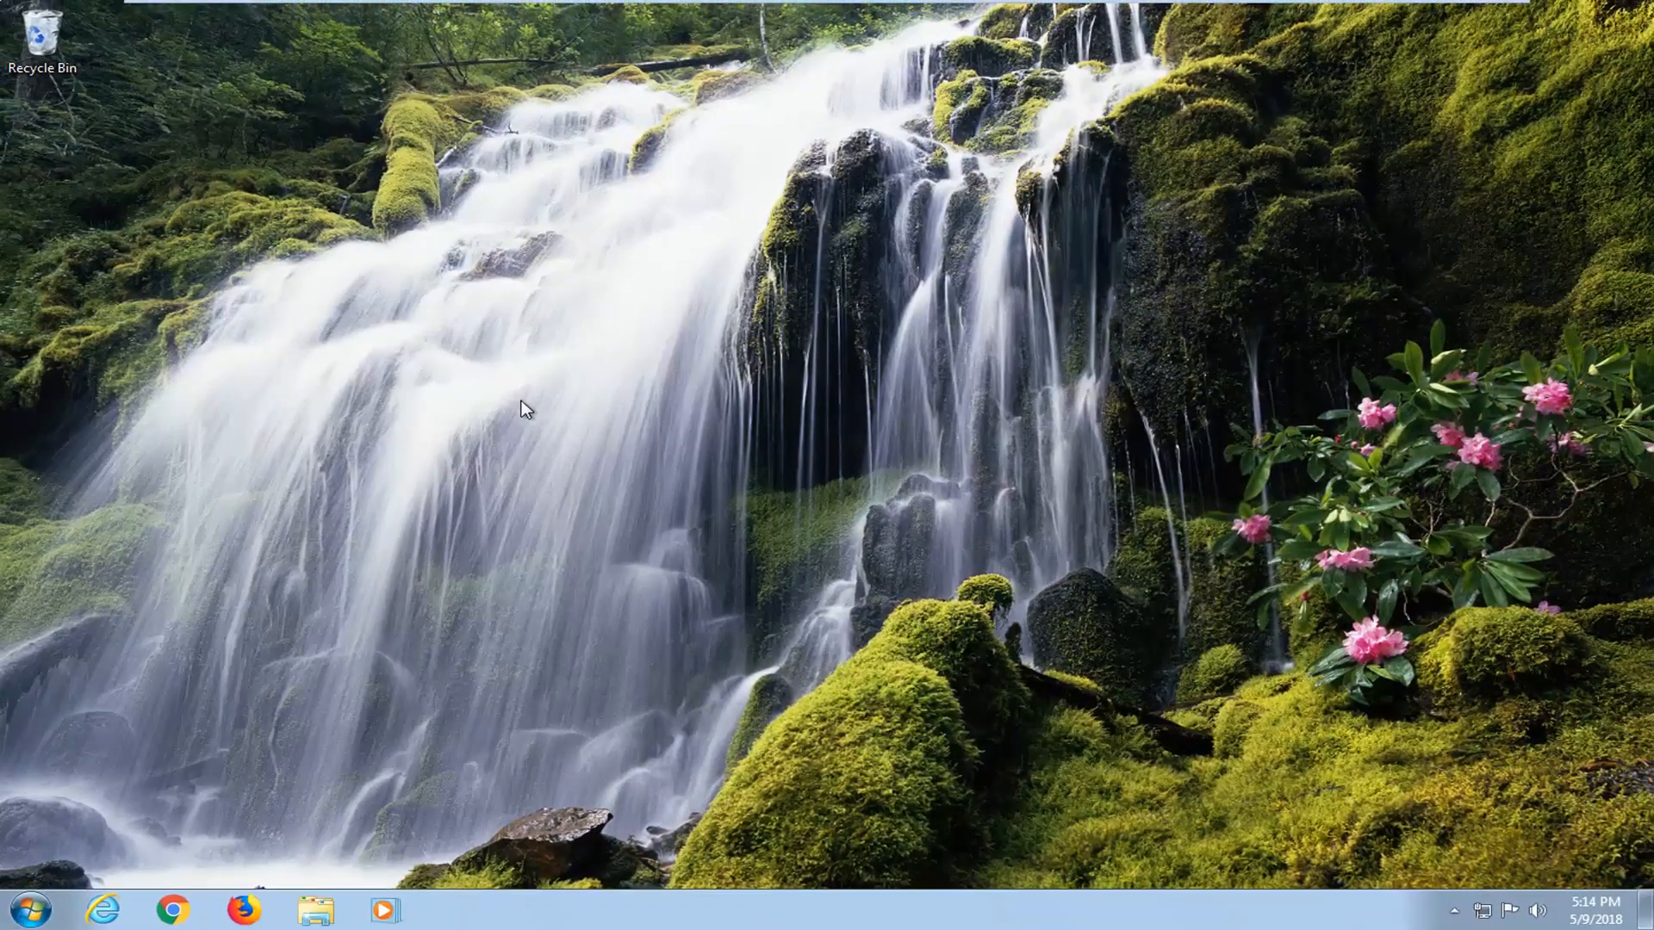